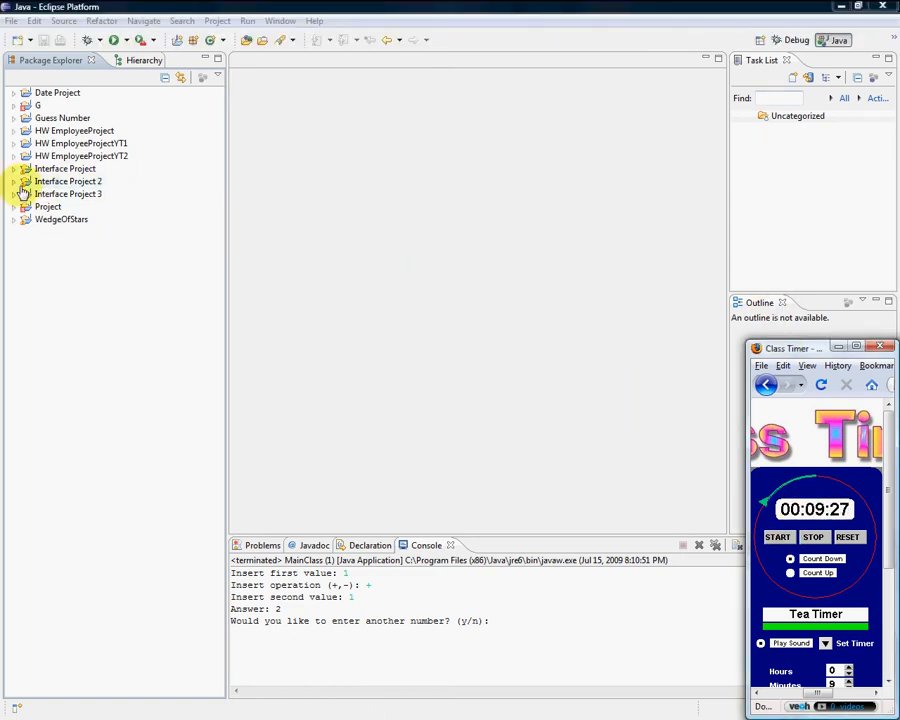
Expand Interface Project 3 and open its MainClass.java in the editor.
{"action": "left_click", "coordinate": [14, 194]}
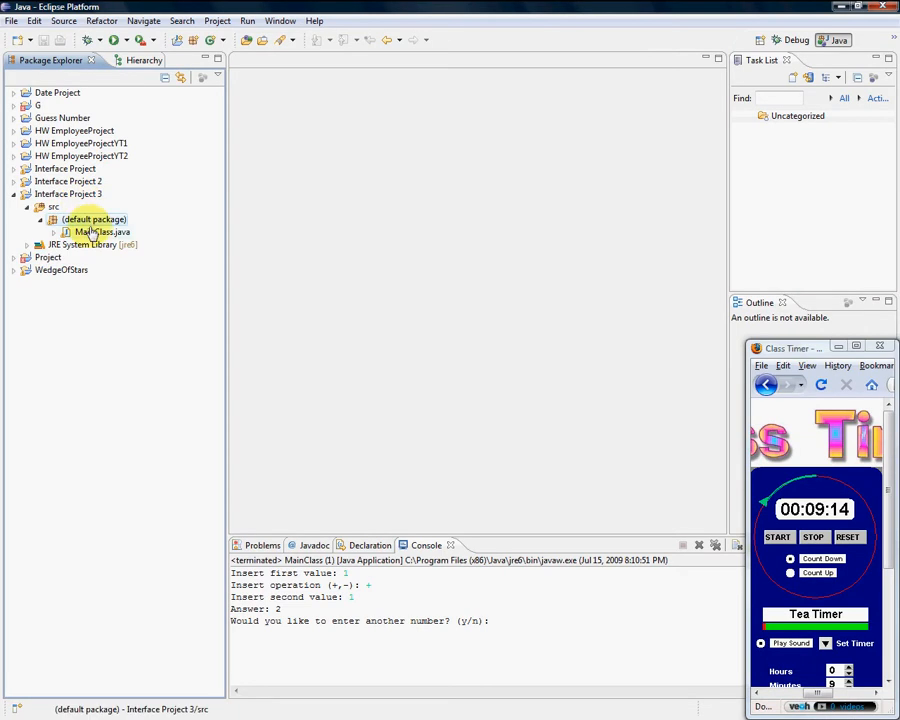
{"action": "double_click", "coordinate": [100, 231]}
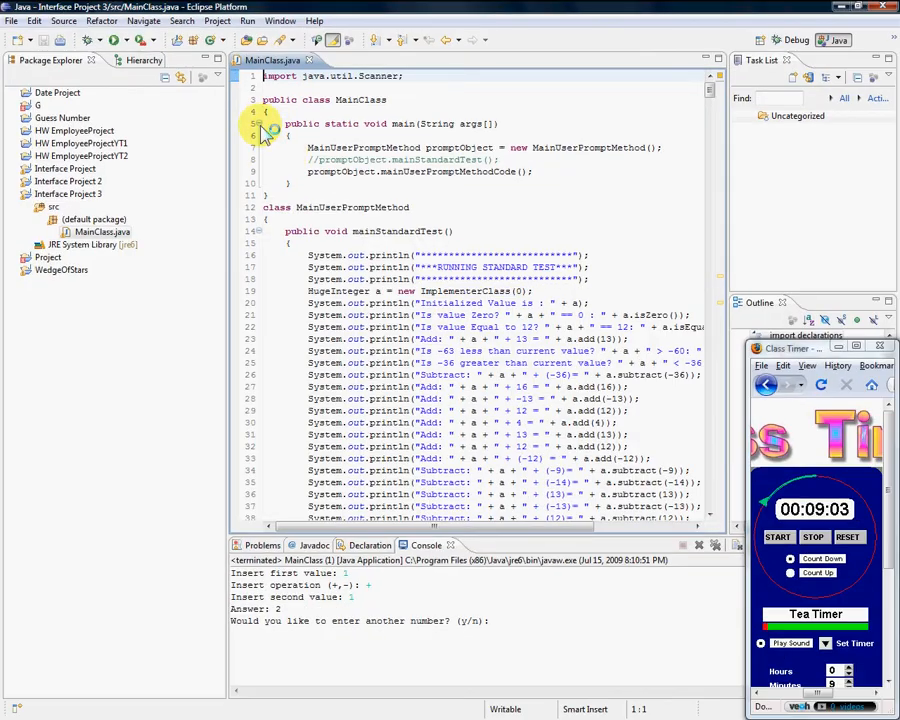
Collapse all folds in MainClass.java and scroll down to the HugeInteger interface.
{"action": "right_click", "coordinate": [263, 135]}
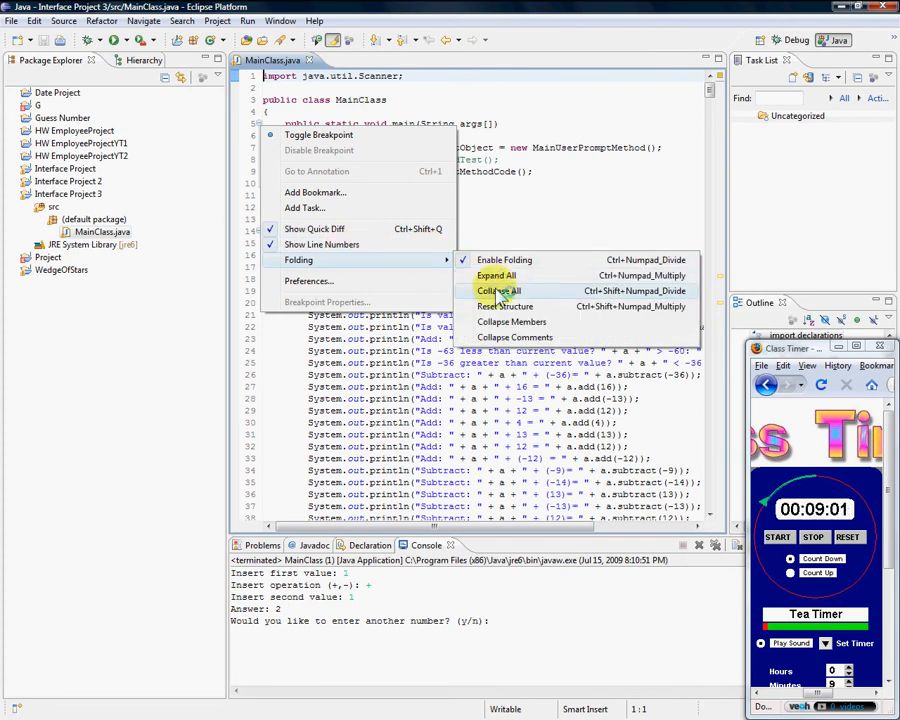
{"action": "left_click", "coordinate": [500, 290]}
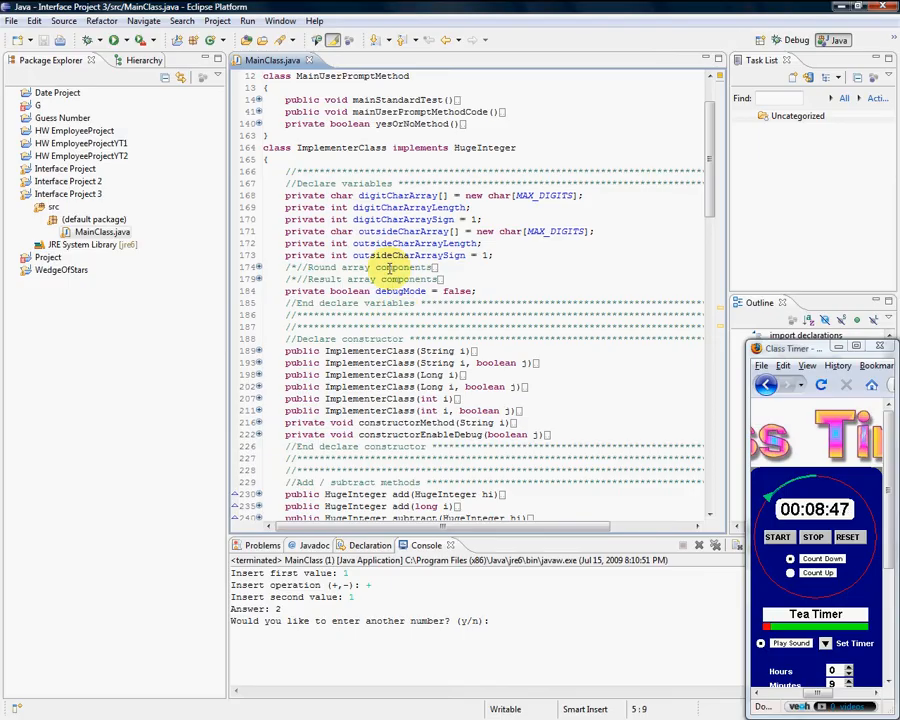
{"action": "scroll", "scroll_direction": "down", "scroll_amount": 3}
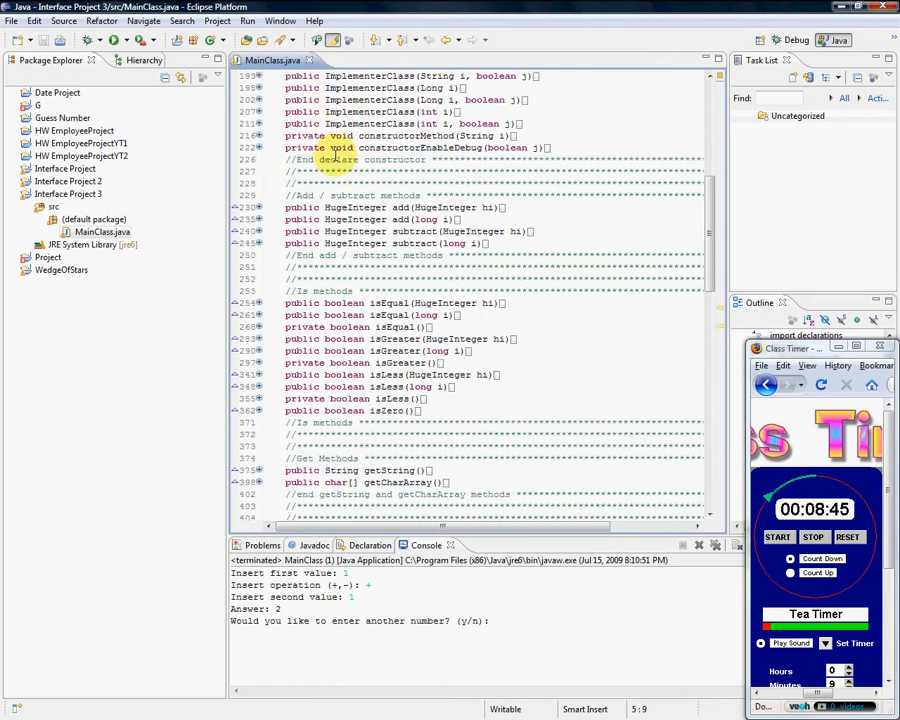
{"action": "scroll", "scroll_direction": "down", "scroll_amount": 3}
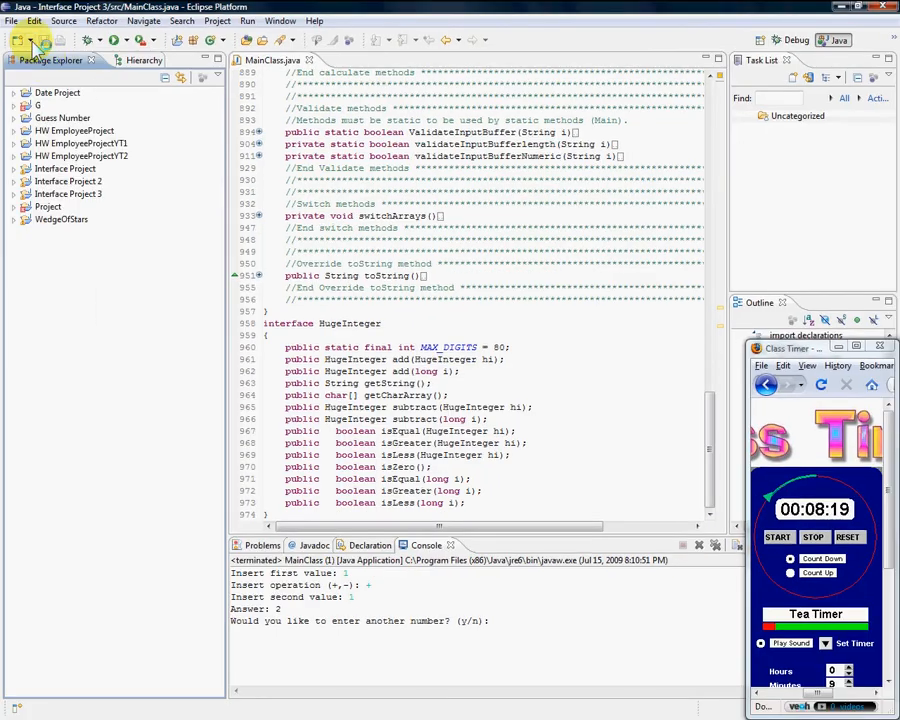
Show the New dropdown listing Java Project, Project, Package, Class and Interface.
{"action": "left_click", "coordinate": [18, 38]}
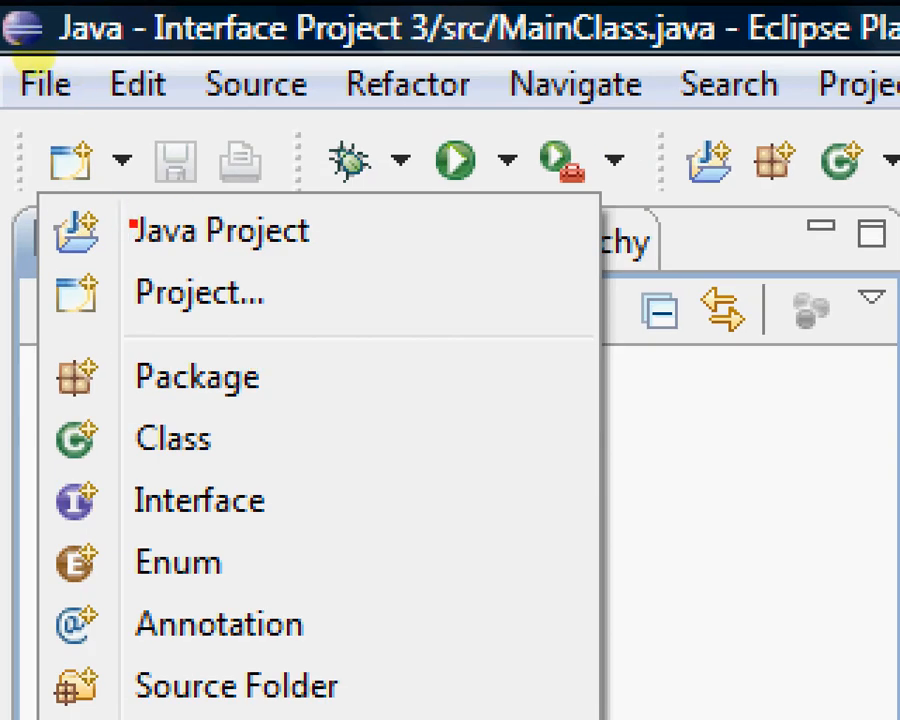
{"action": "mouse_move", "coordinate": [220, 229]}
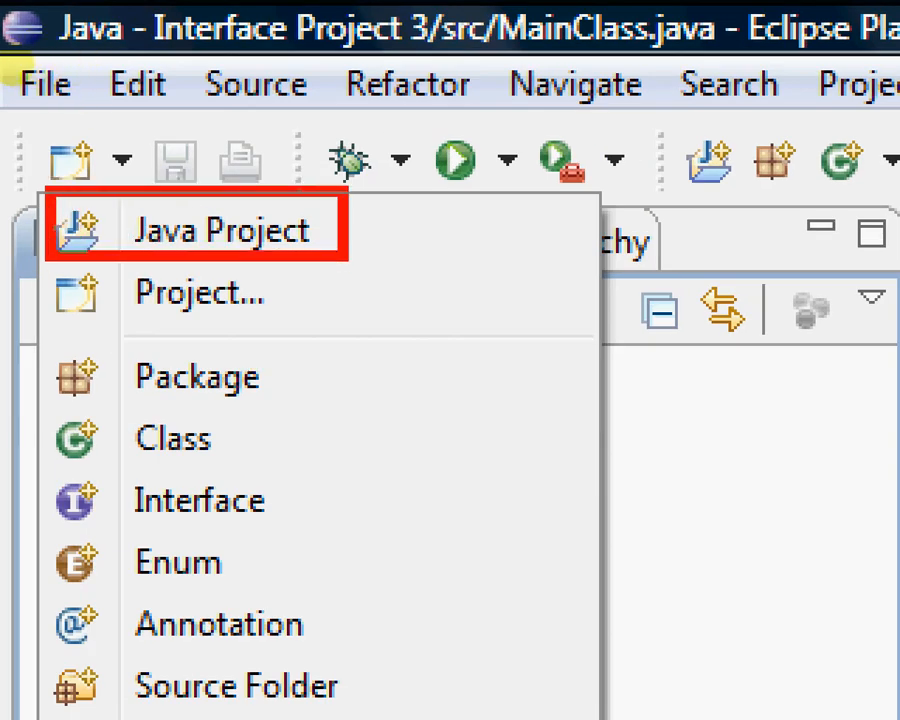
{"action": "scroll", "scroll_direction": "down", "scroll_amount": 3}
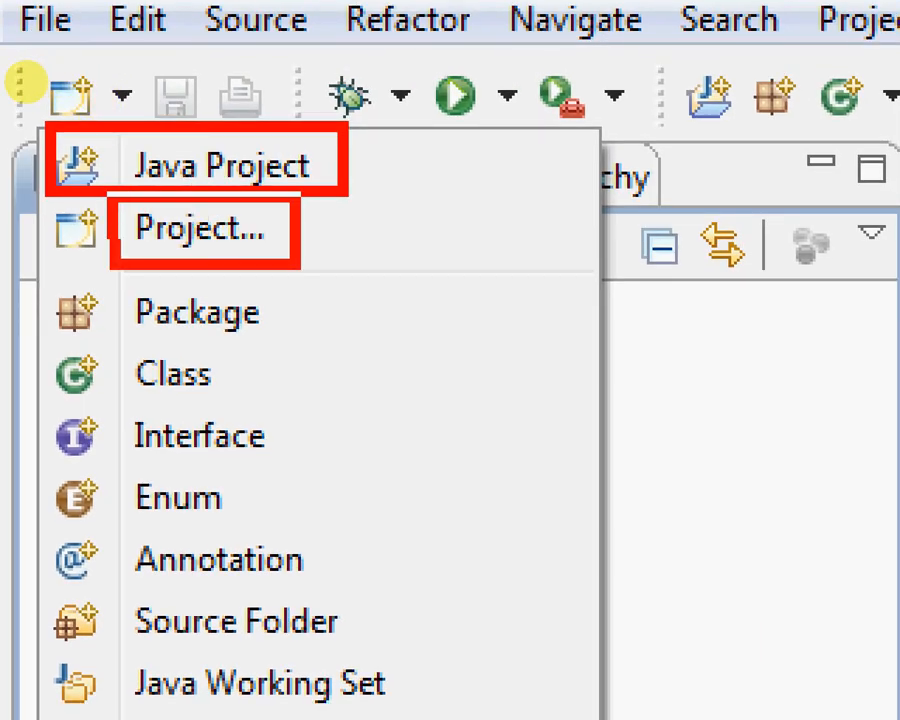
{"action": "left_click", "coordinate": [200, 228]}
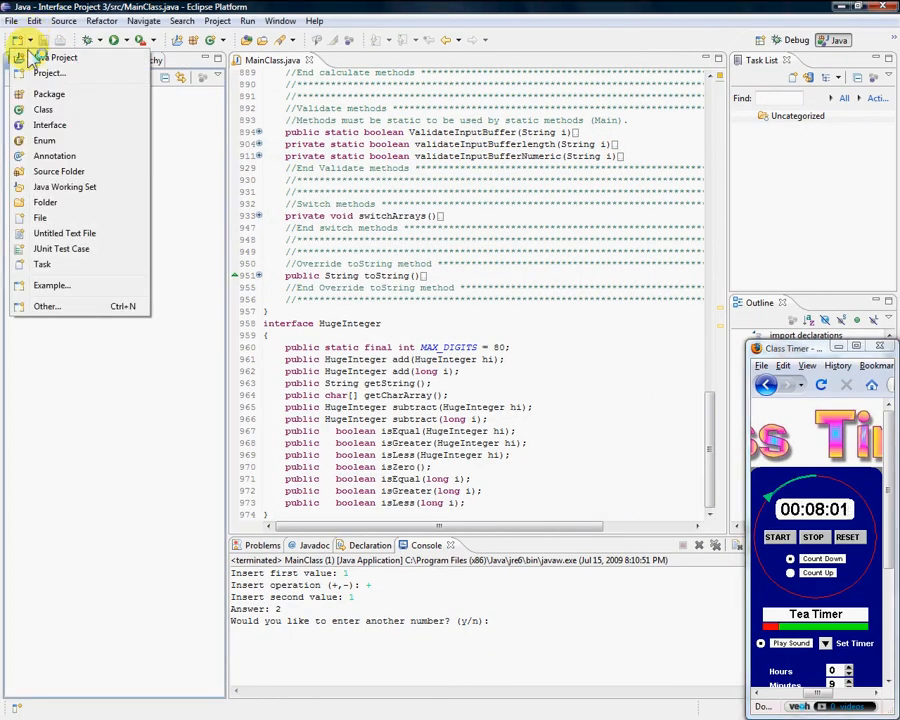
Create the Java project 'Interface Project 4 youtube' with the Java Project wizard.
{"action": "left_click", "coordinate": [60, 57]}
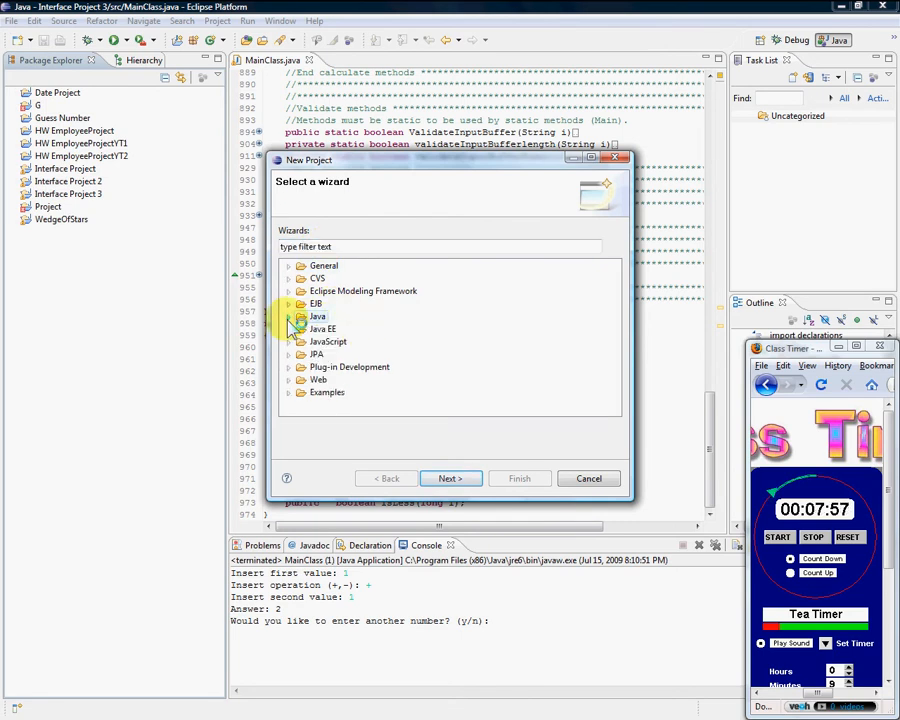
{"action": "left_click", "coordinate": [291, 316]}
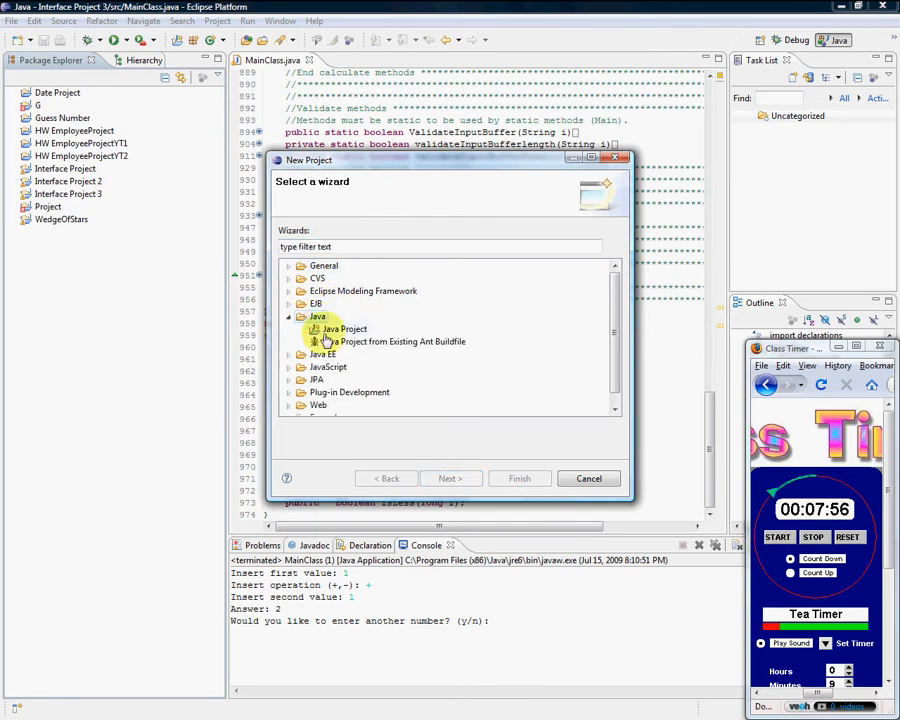
{"action": "left_click", "coordinate": [345, 328]}
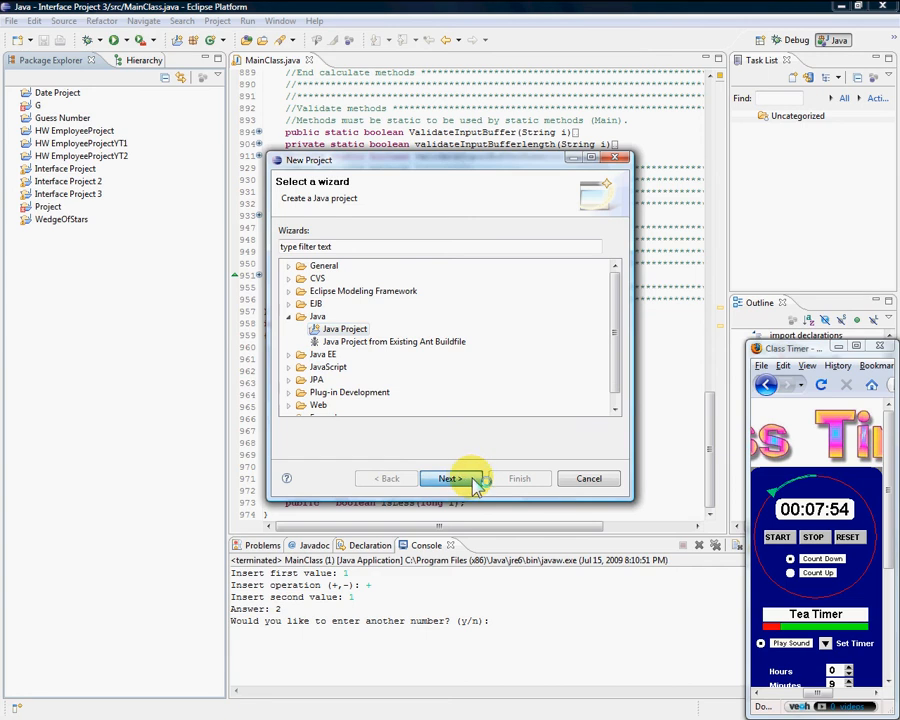
{"action": "left_click", "coordinate": [448, 478]}
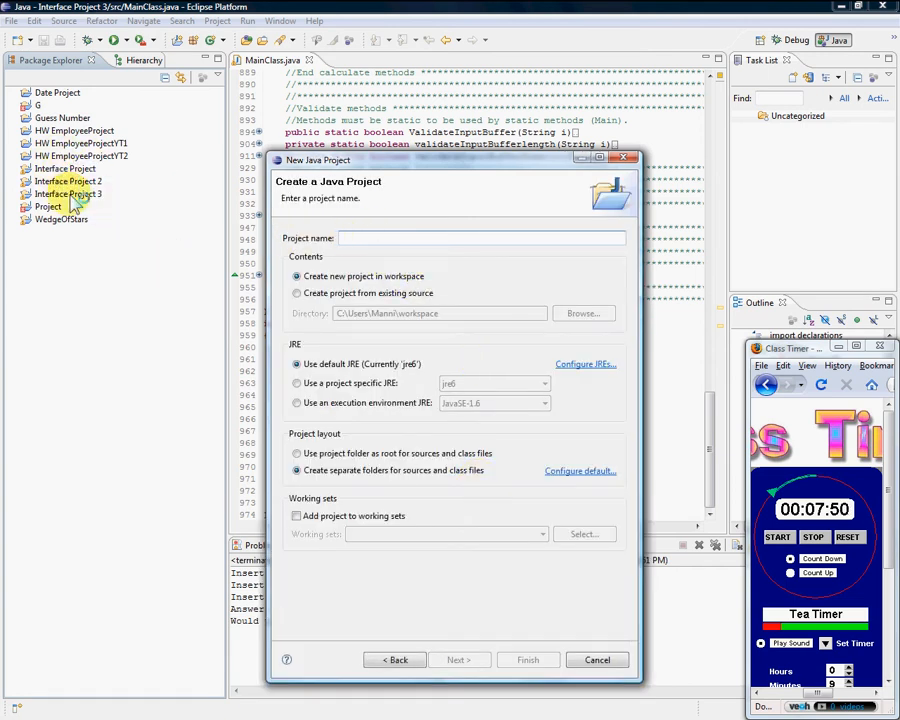
{"action": "type", "text": "Interface Project 4"}
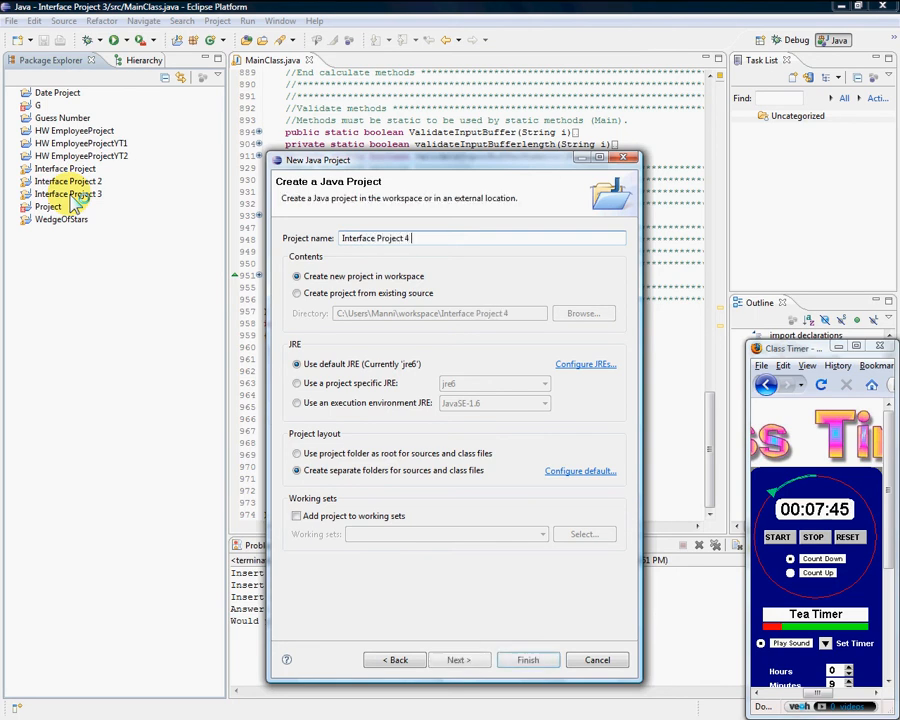
{"action": "type", "text": "youtube"}
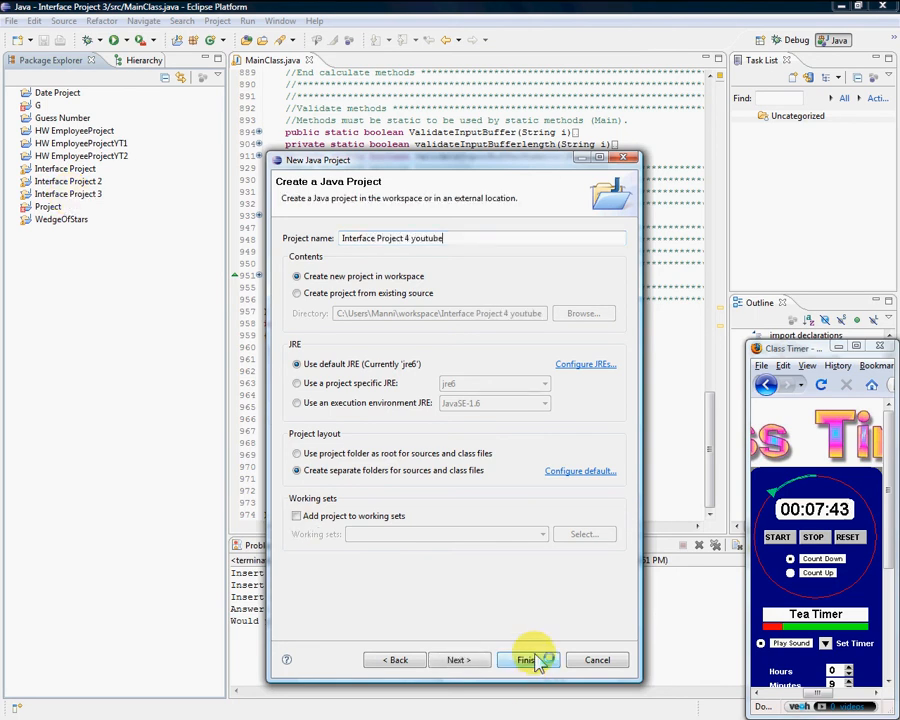
{"action": "left_click", "coordinate": [526, 660]}
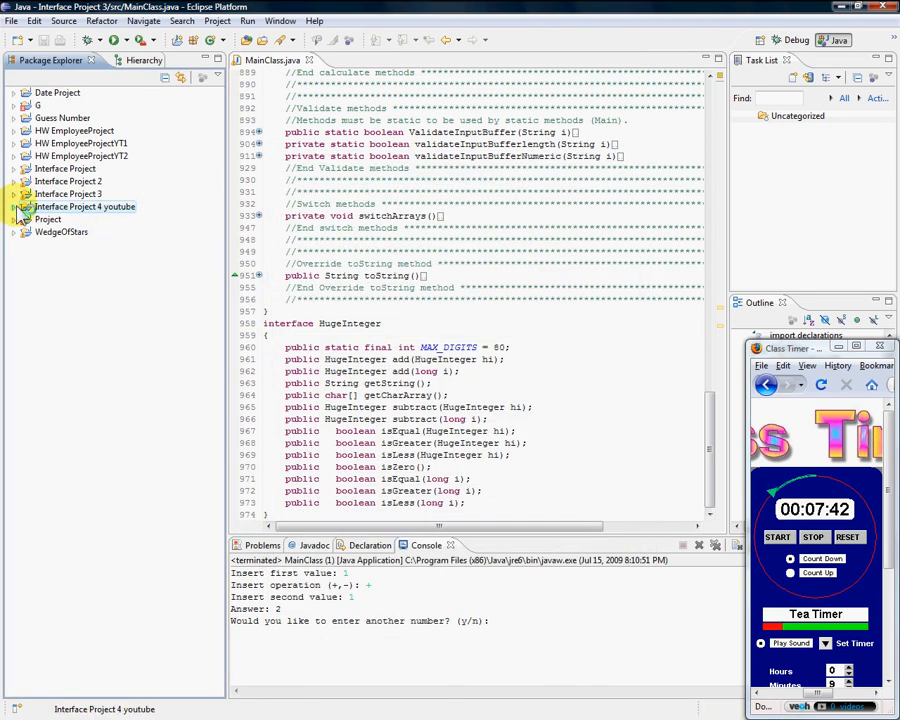
Create the public class HugeInteger in the src folder of Interface Project 4 youtube.
{"action": "left_click", "coordinate": [8, 212]}
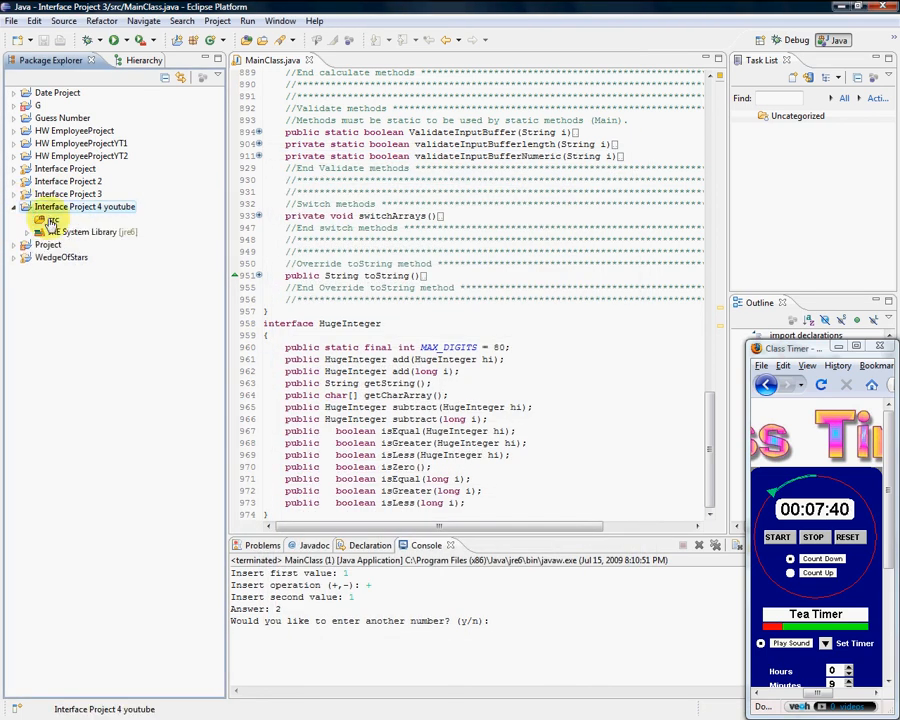
{"action": "left_click", "coordinate": [30, 226]}
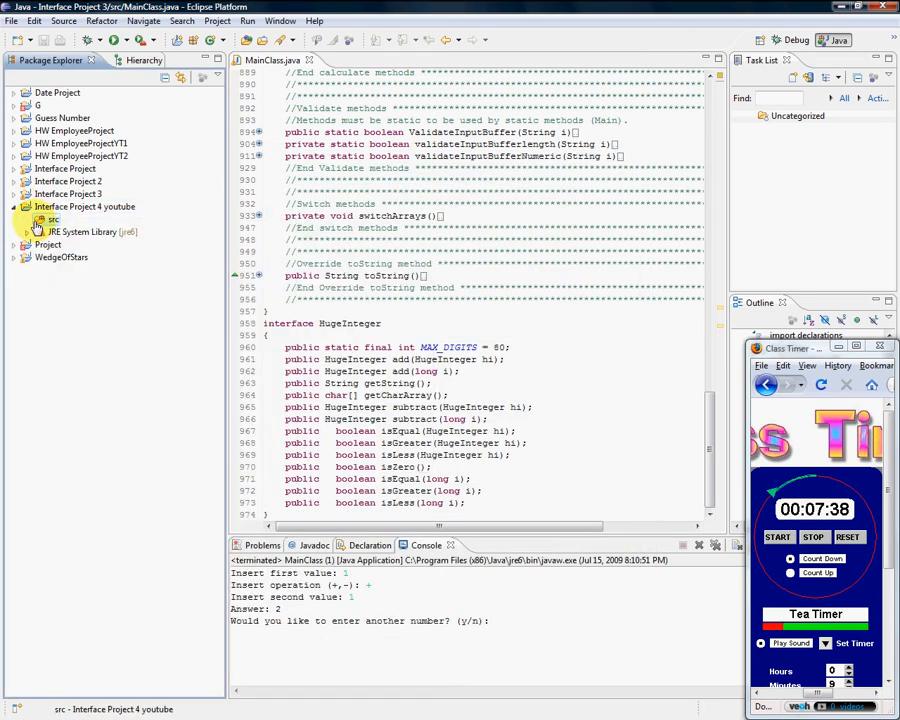
{"action": "right_click", "coordinate": [48, 220]}
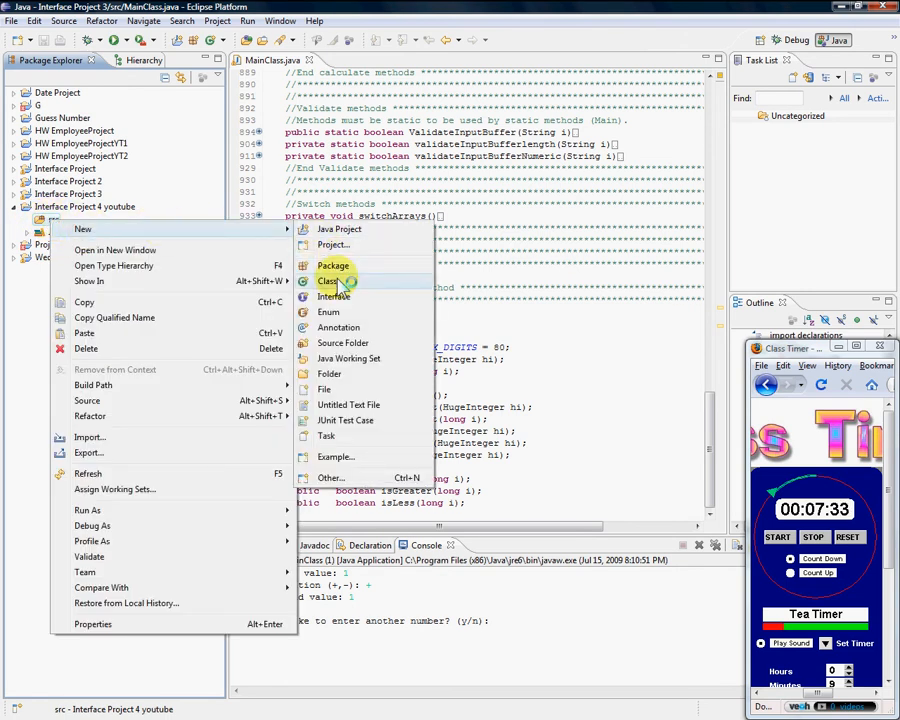
{"action": "left_click", "coordinate": [328, 281]}
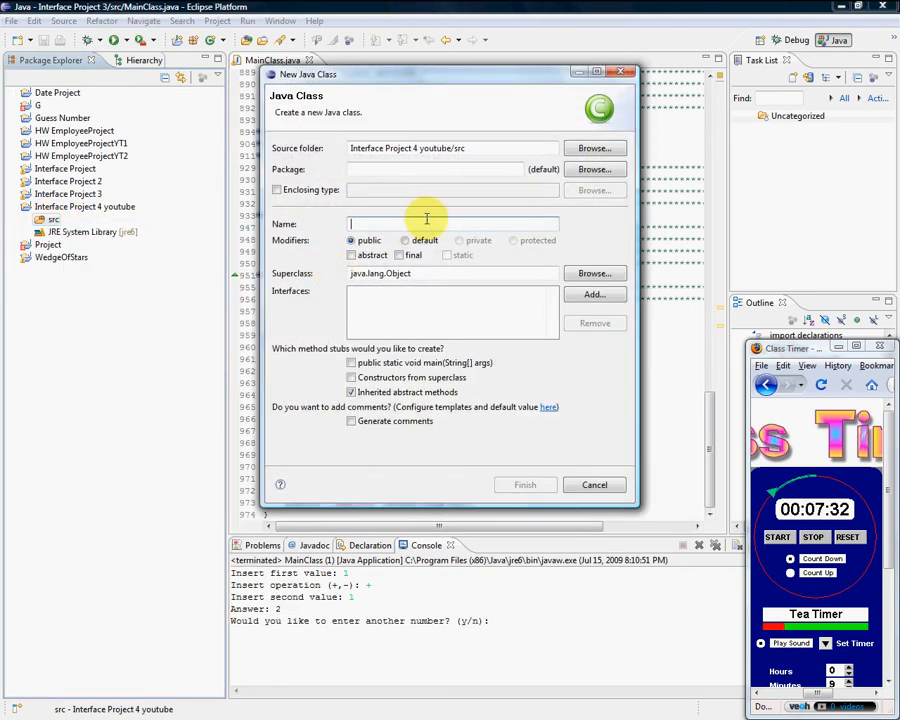
{"action": "type", "text": "Huge"}
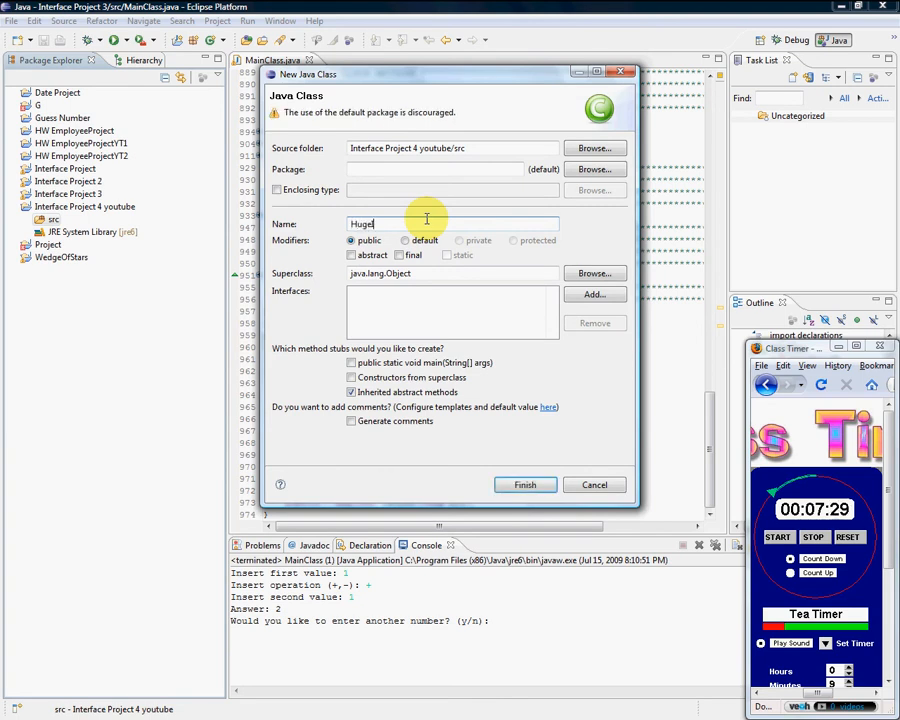
{"action": "type", "text": "Integer"}
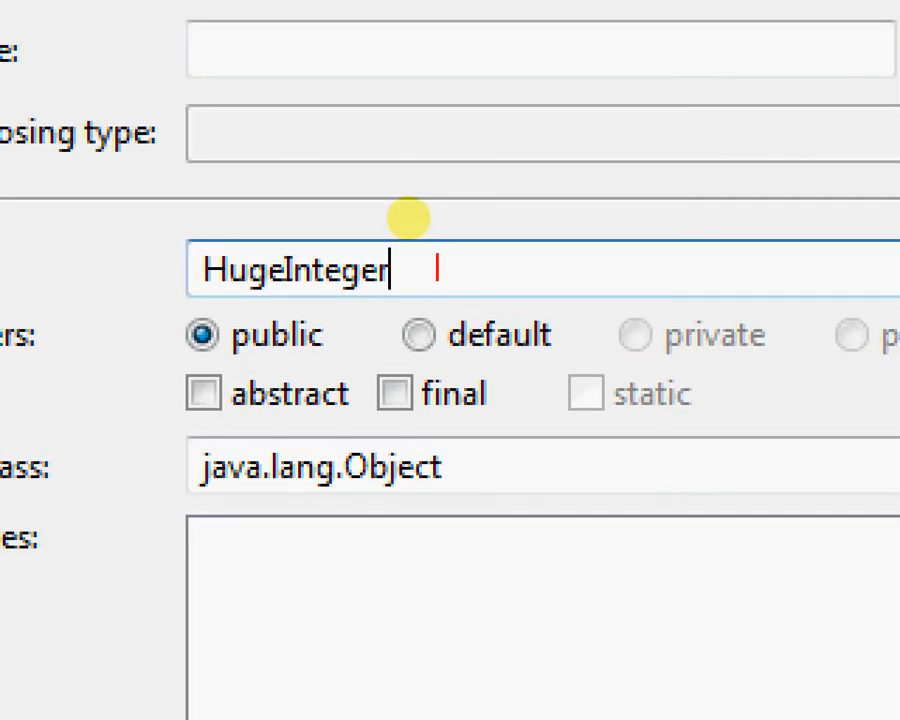
{"action": "type", "text": "Interfac"}
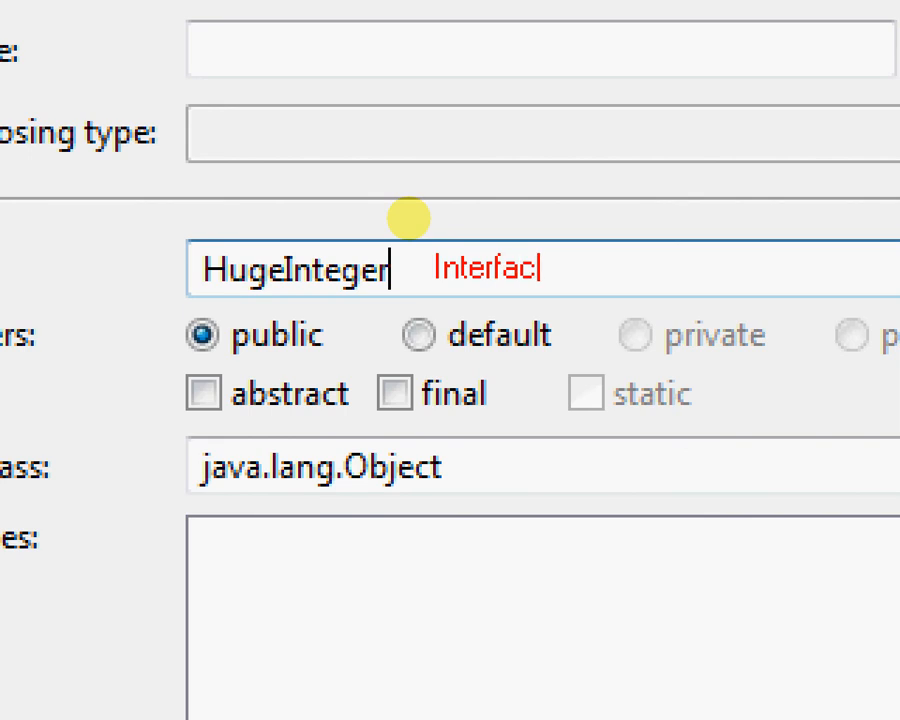
{"action": "type", "text": "eClass"}
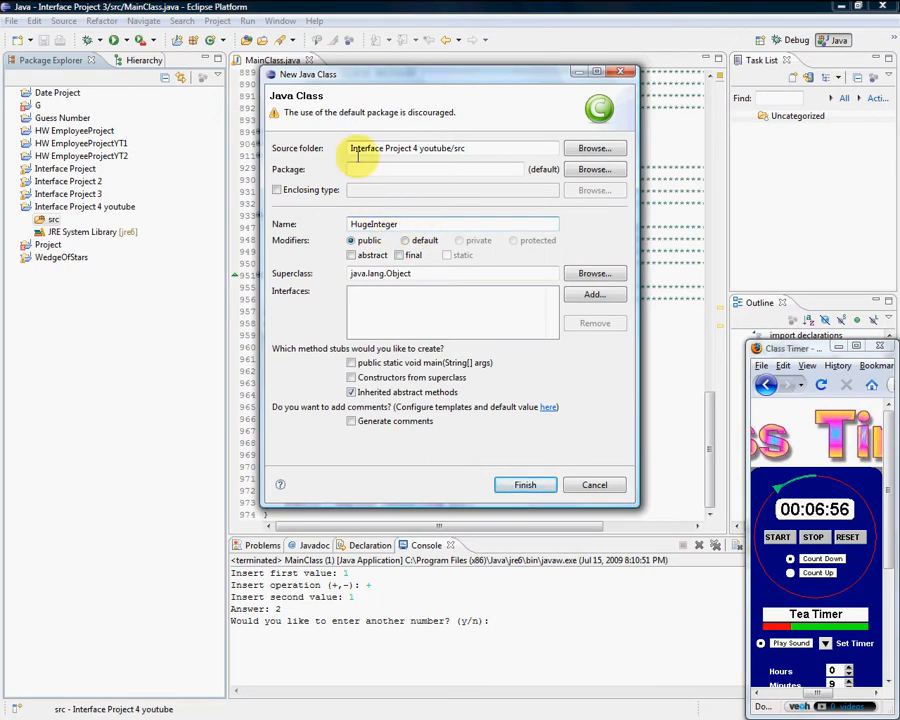
{"action": "left_click", "coordinate": [525, 485]}
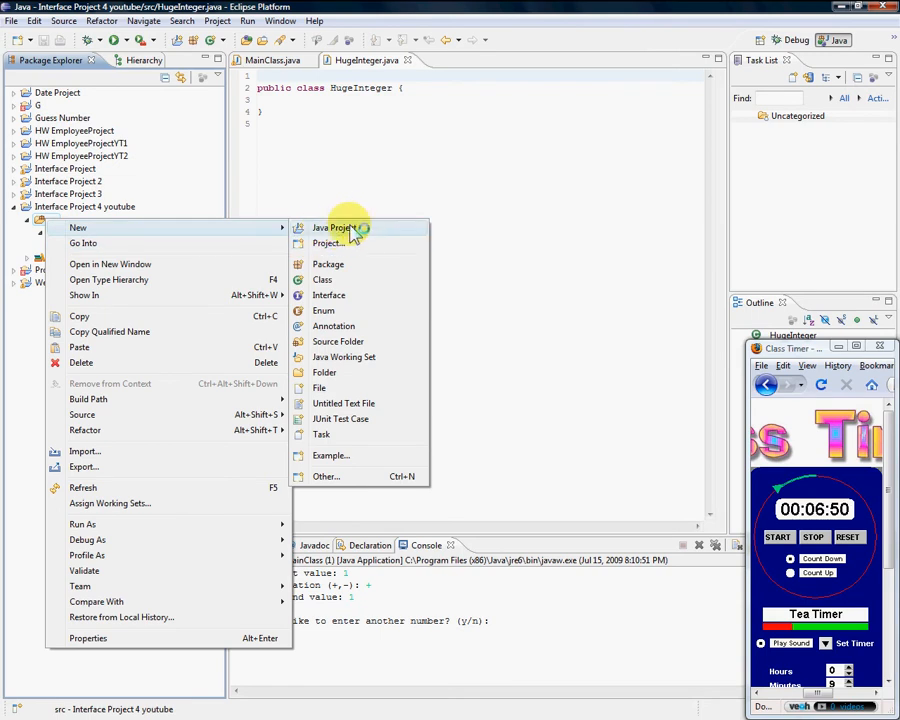
Create the ImplementerClass class in the default package.
{"action": "left_click", "coordinate": [322, 279]}
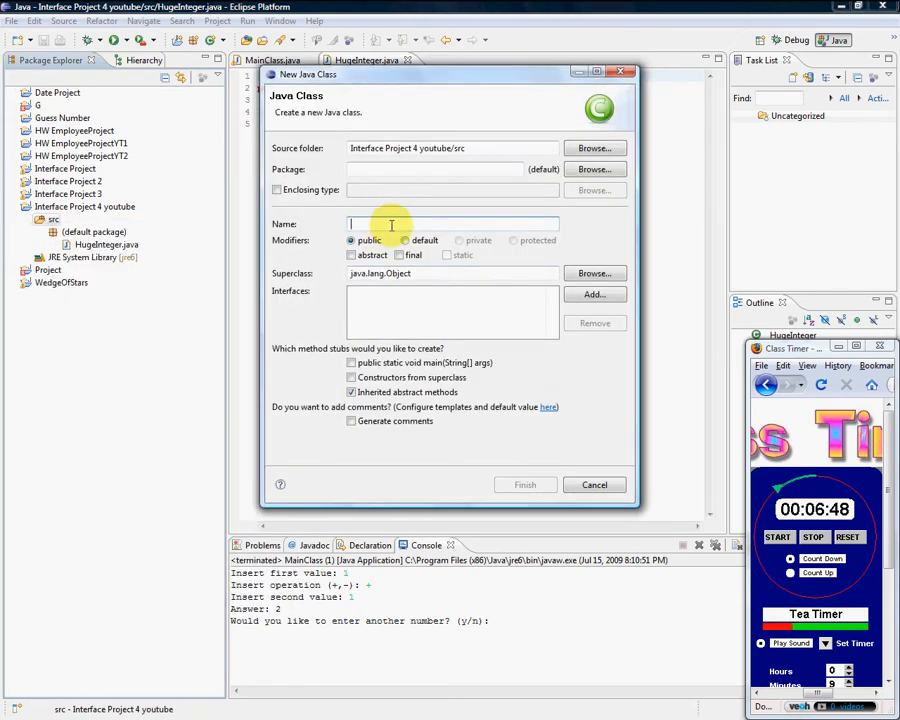
{"action": "type", "text": "ImplementerClass"}
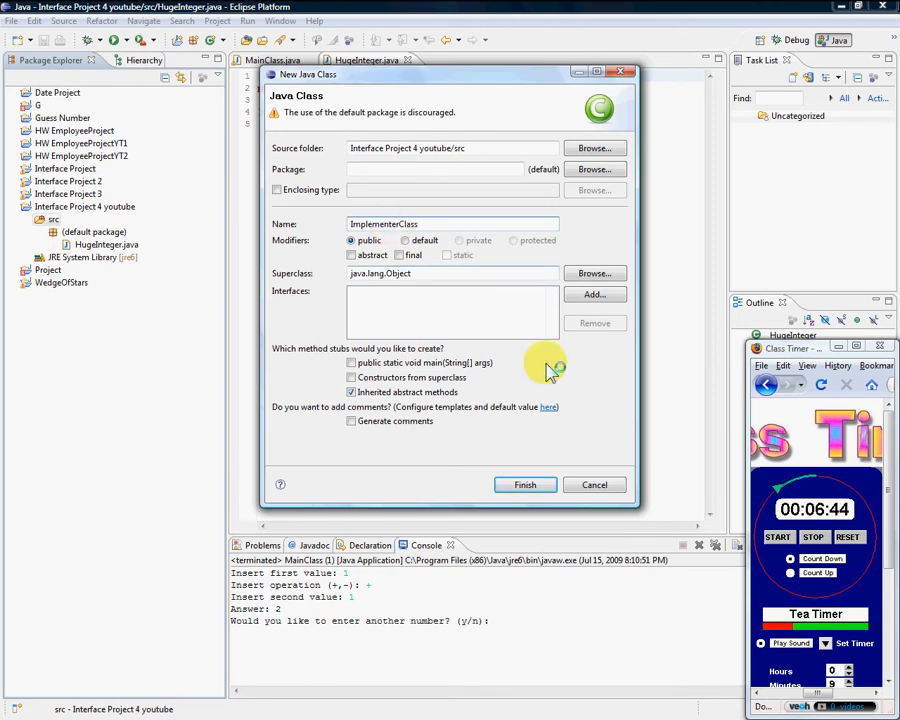
{"action": "left_click", "coordinate": [525, 484]}
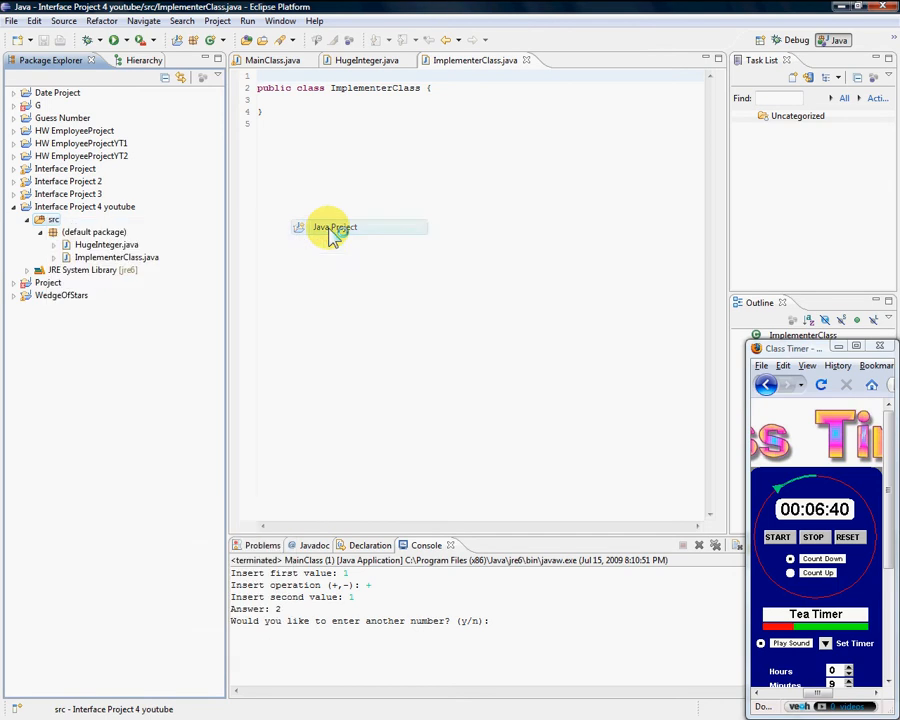
Start a new class named MainClass from the src folder's New menu.
{"action": "right_click", "coordinate": [52, 219]}
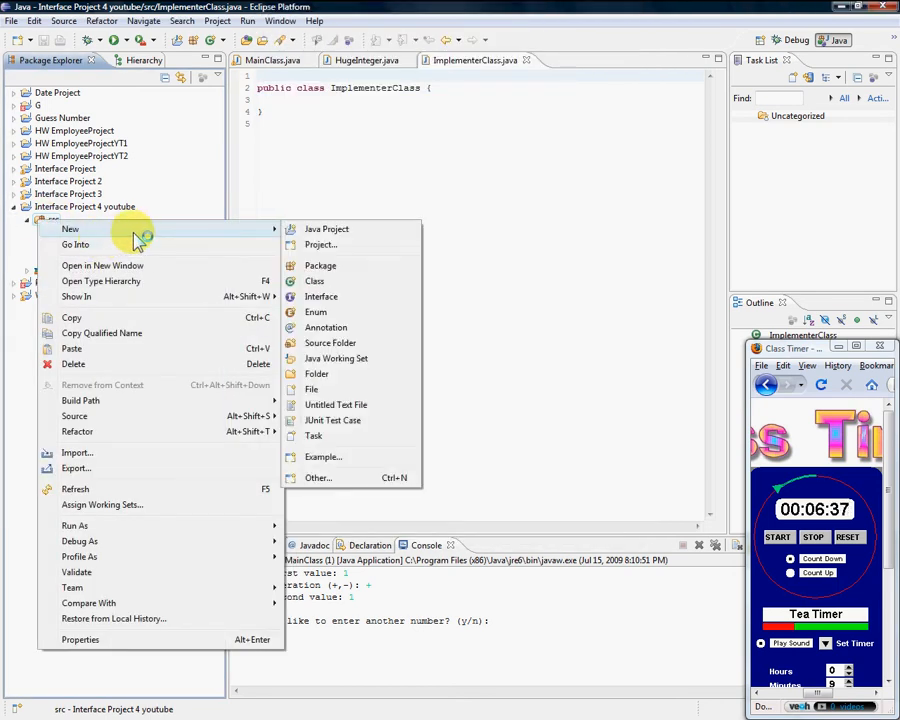
{"action": "left_click", "coordinate": [314, 281]}
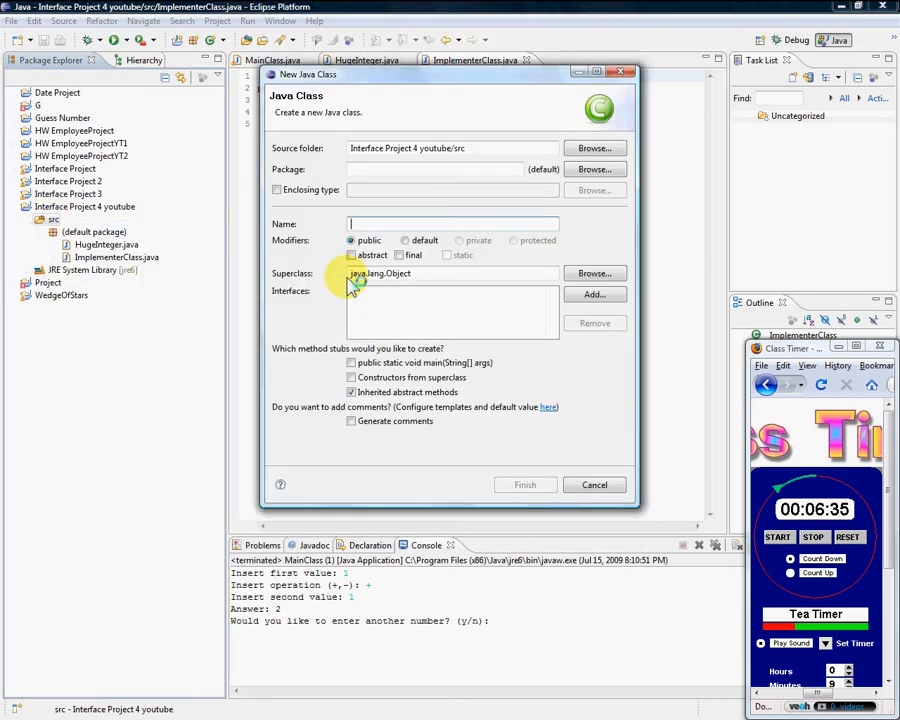
{"action": "type", "text": "Mian"}
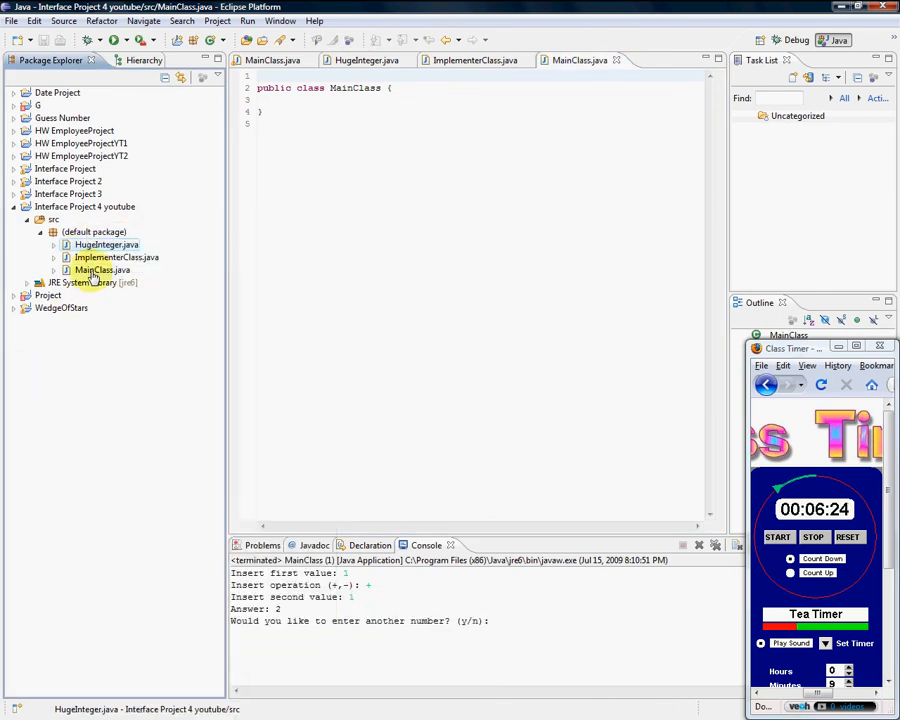
Reopen HugeInteger, MainClass and ImplementerClass and move their opening braces onto new lines.
{"action": "left_click", "coordinate": [97, 243]}
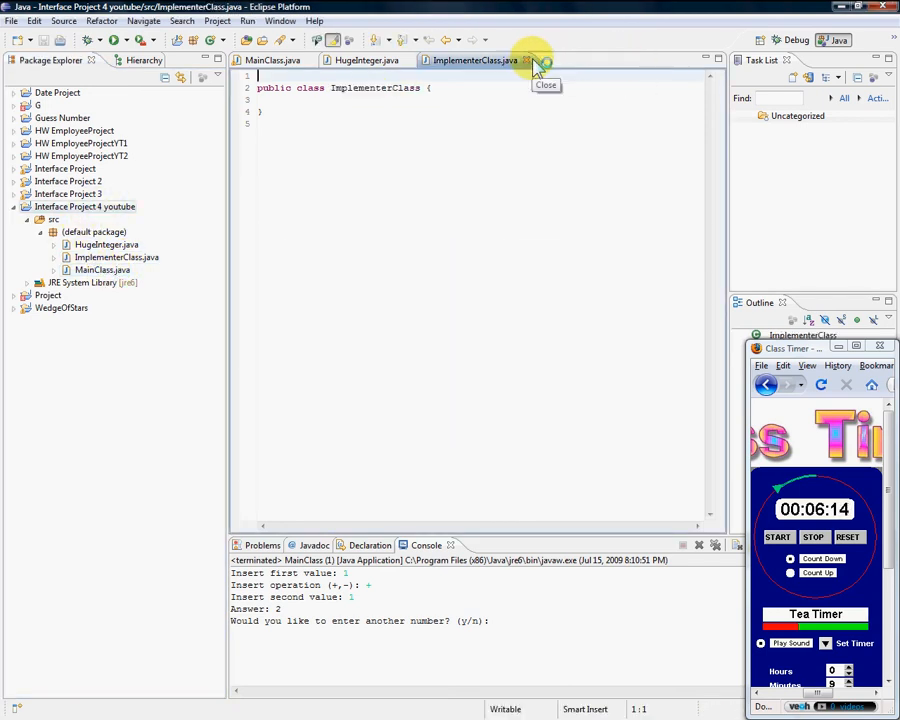
{"action": "left_click", "coordinate": [523, 64]}
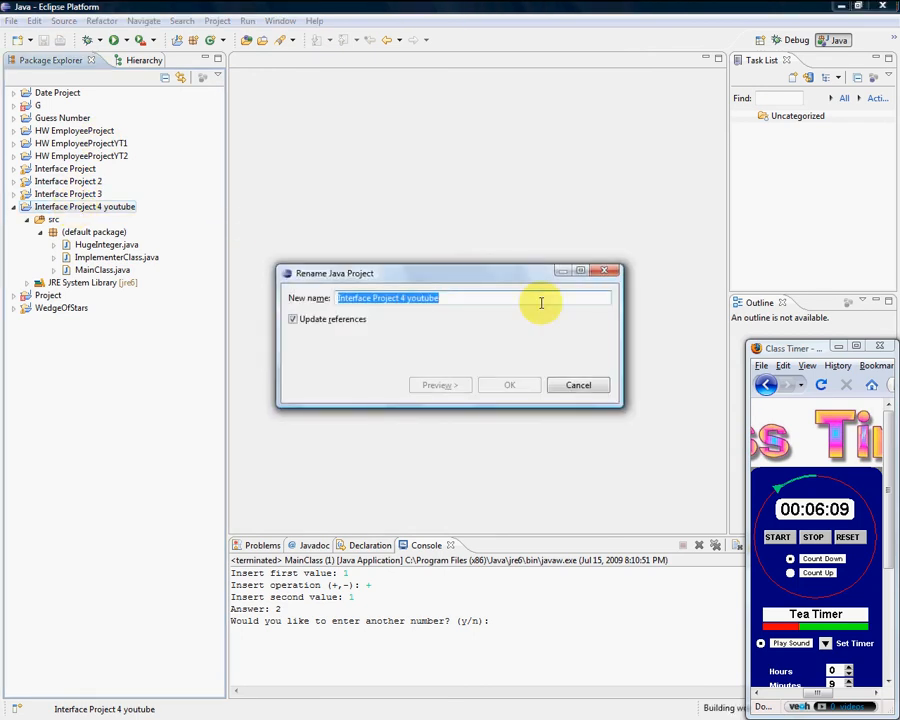
{"action": "left_click", "coordinate": [577, 385]}
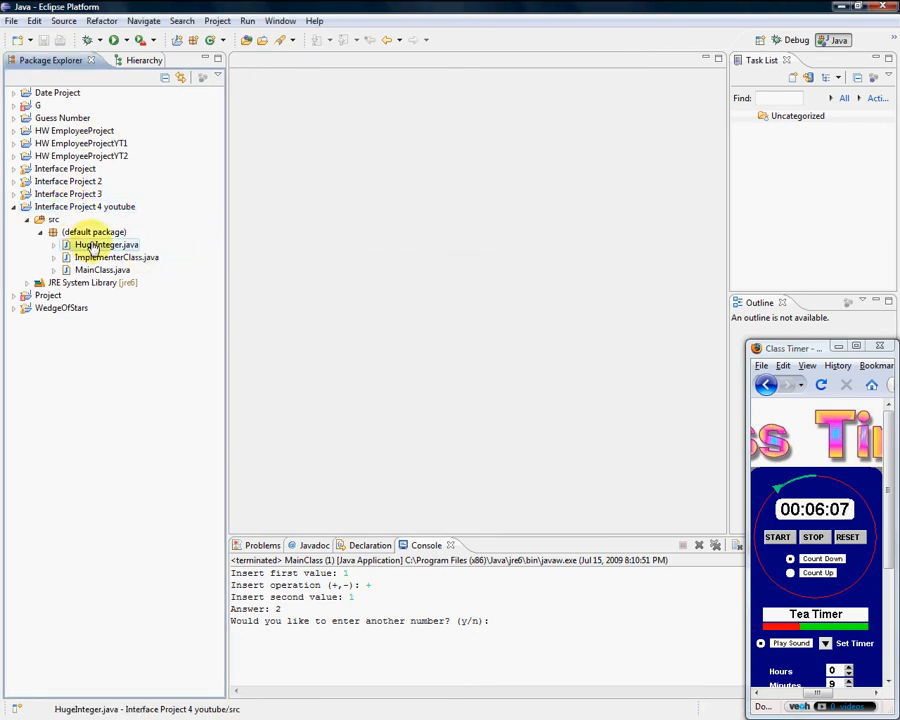
{"action": "double_click", "coordinate": [100, 256]}
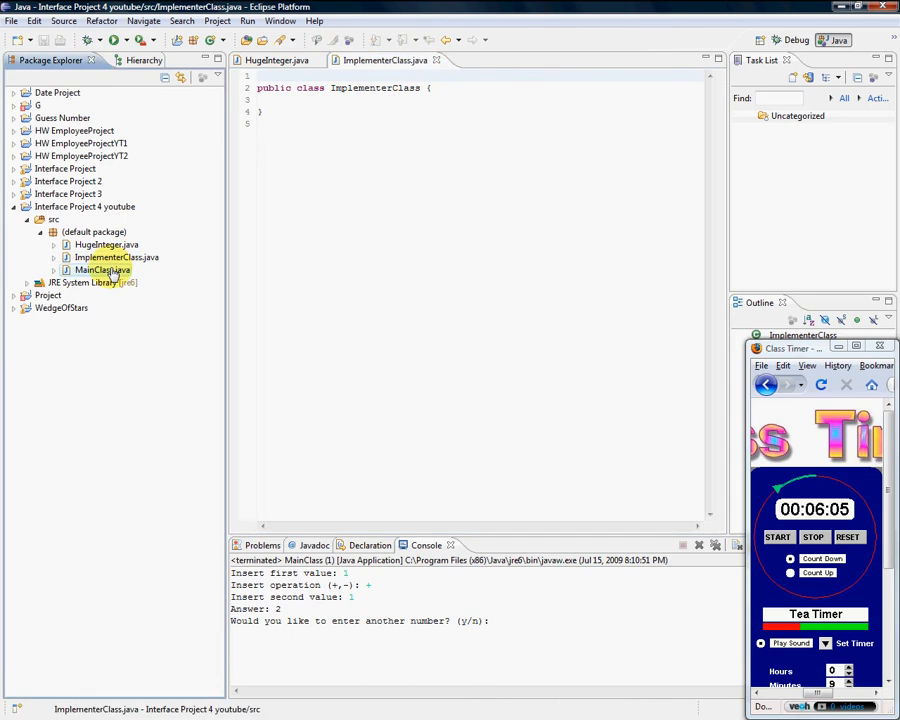
{"action": "left_click", "coordinate": [280, 60]}
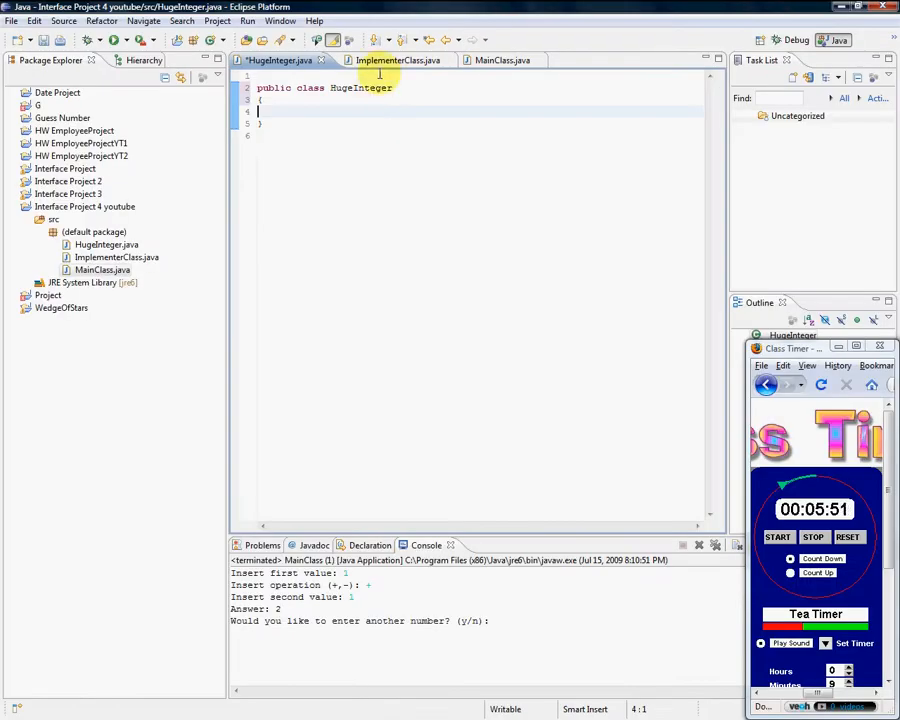
{"action": "left_click", "coordinate": [395, 60]}
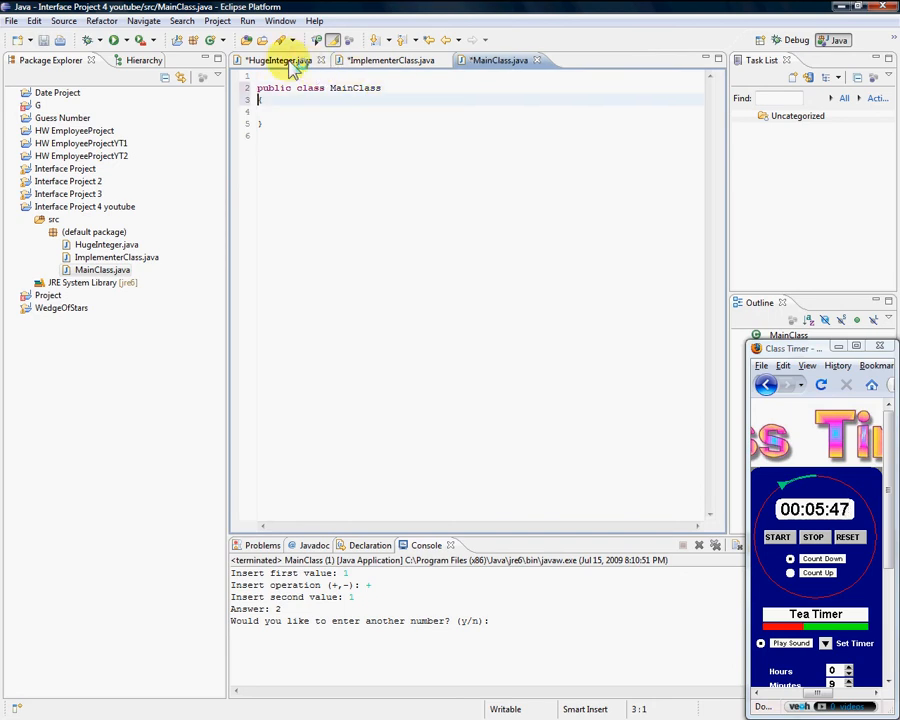
{"action": "left_click", "coordinate": [280, 63]}
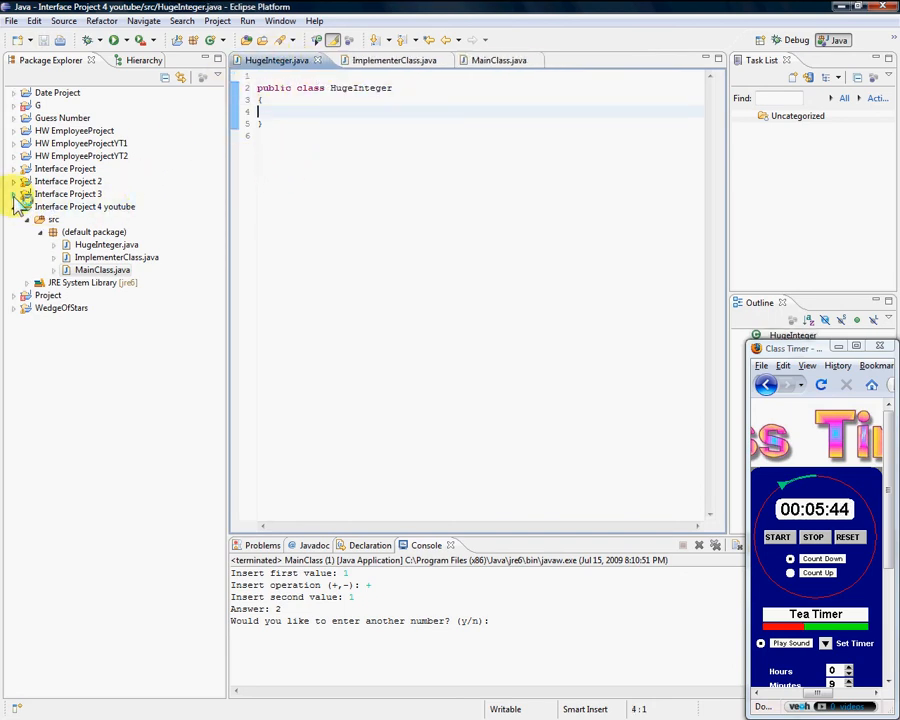
Open Interface Project 3's MainClass.java and collapse all its code blocks.
{"action": "left_click", "coordinate": [91, 231]}
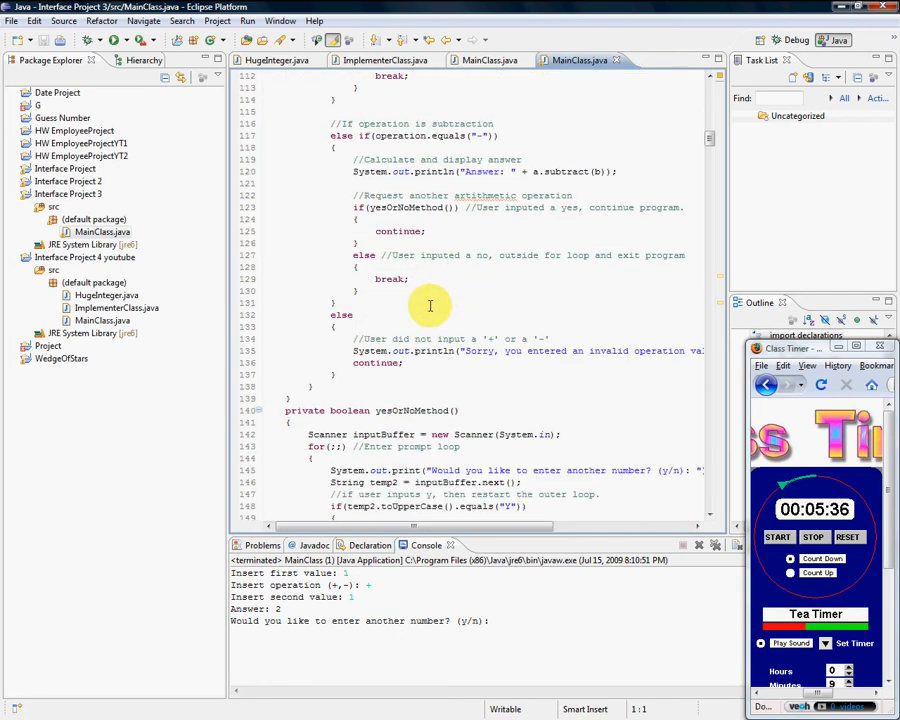
{"action": "scroll", "scroll_direction": "down", "scroll_amount": 3}
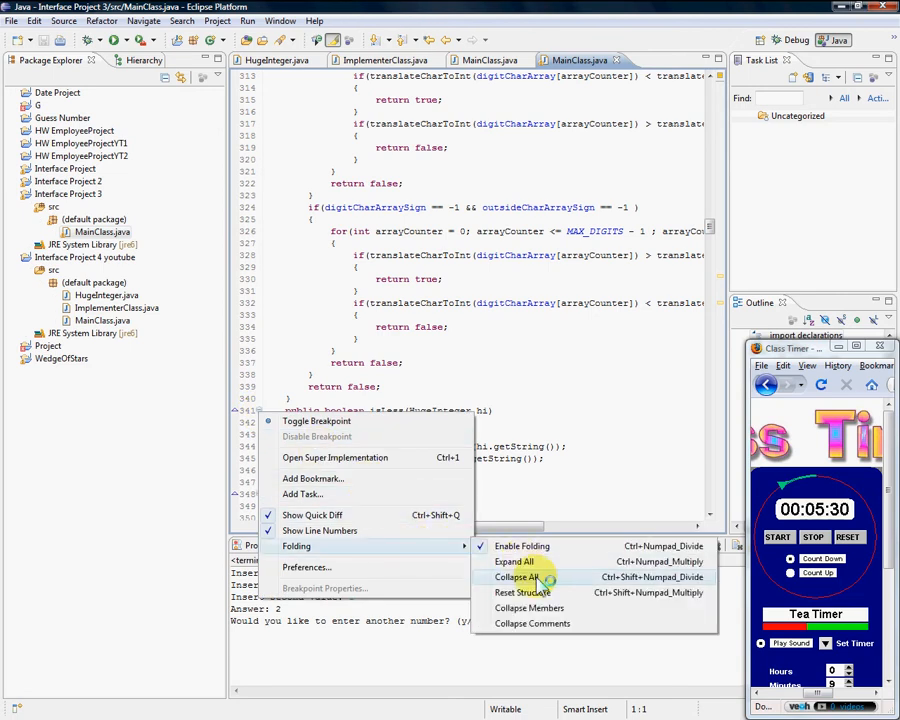
{"action": "left_click", "coordinate": [516, 576]}
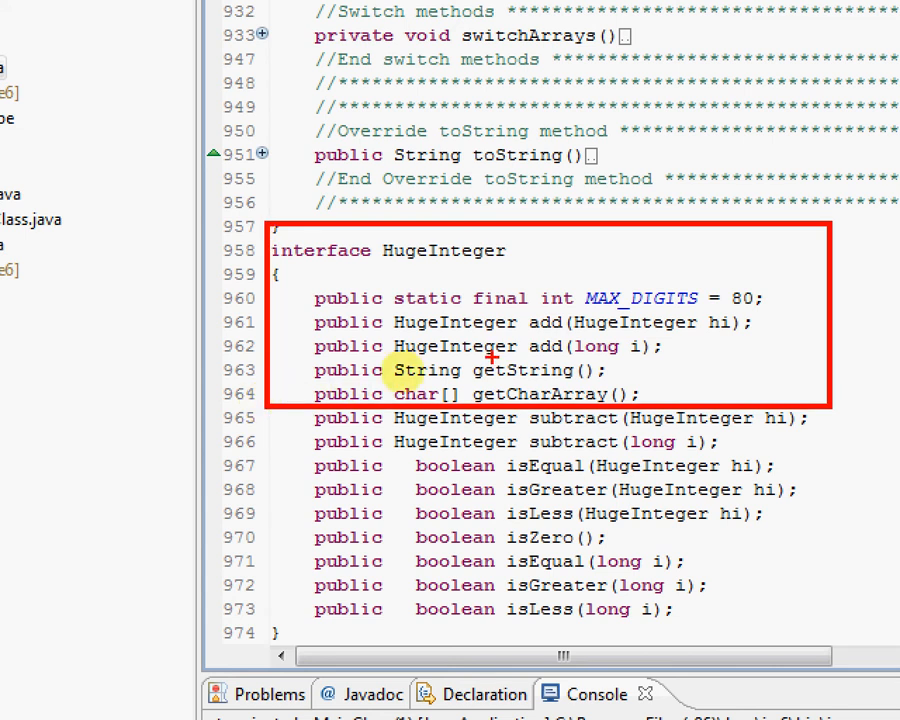
{"action": "mouse_move", "coordinate": [526, 370]}
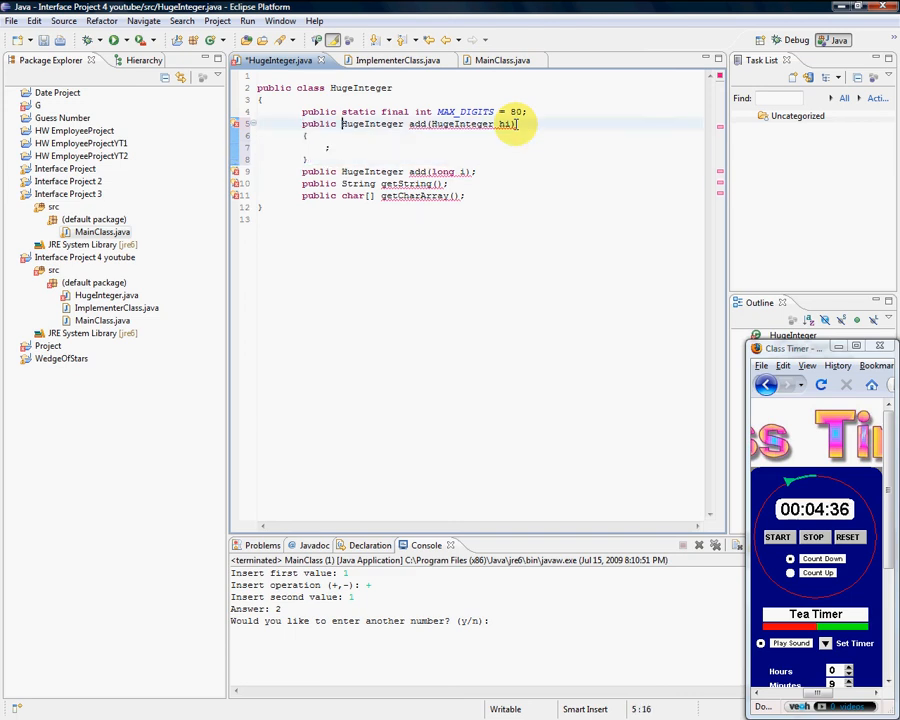
Edit HugeInteger's add method signatures and change 'class' to 'interface'.
{"action": "double_click", "coordinate": [370, 124]}
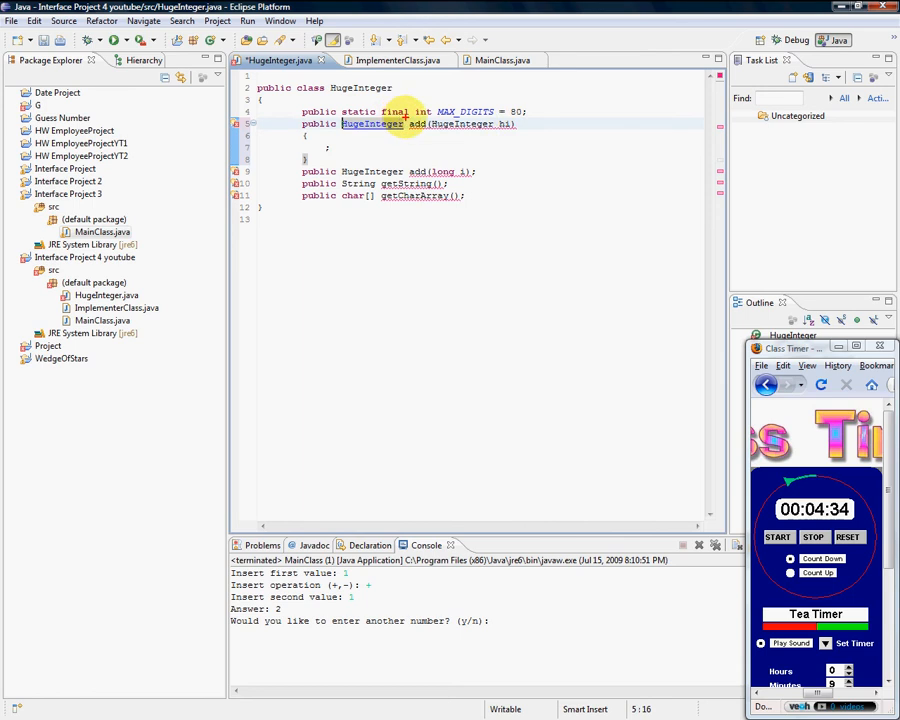
{"action": "double_click", "coordinate": [373, 124]}
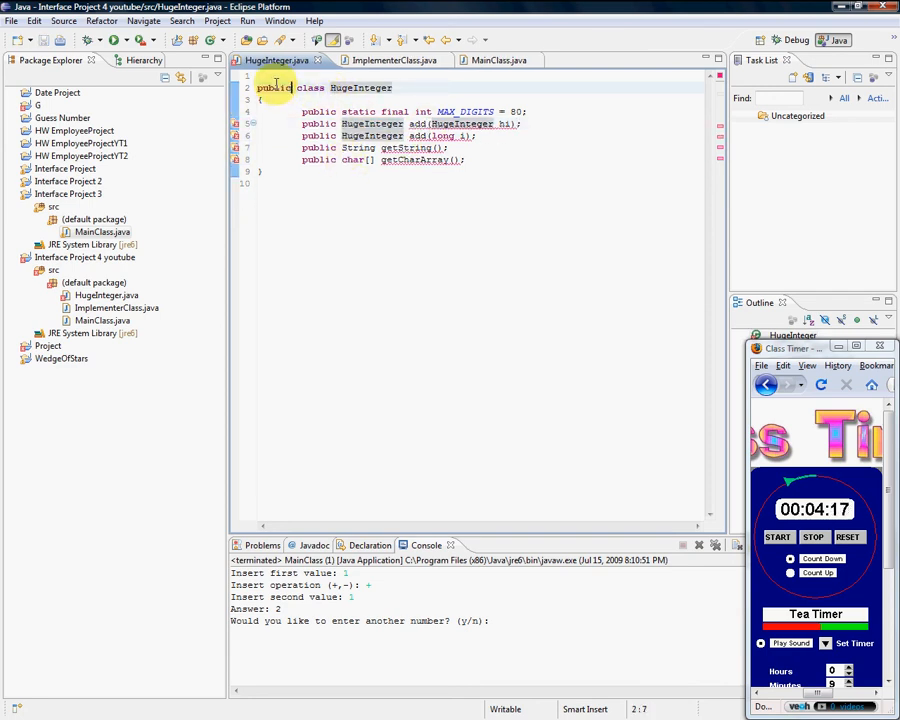
{"action": "type", "text": "interface"}
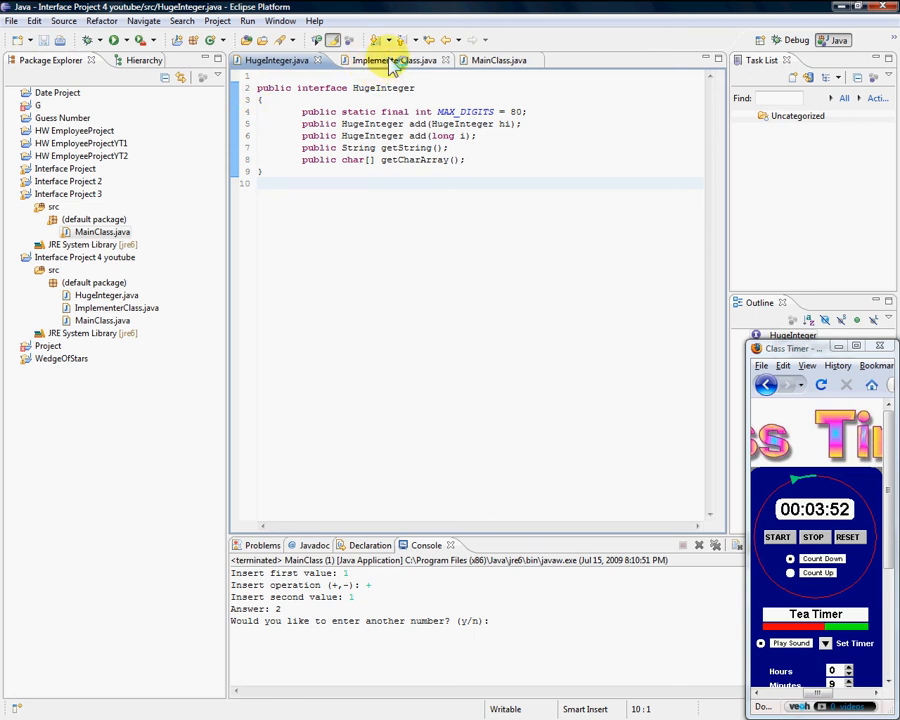
{"action": "left_click", "coordinate": [397, 60]}
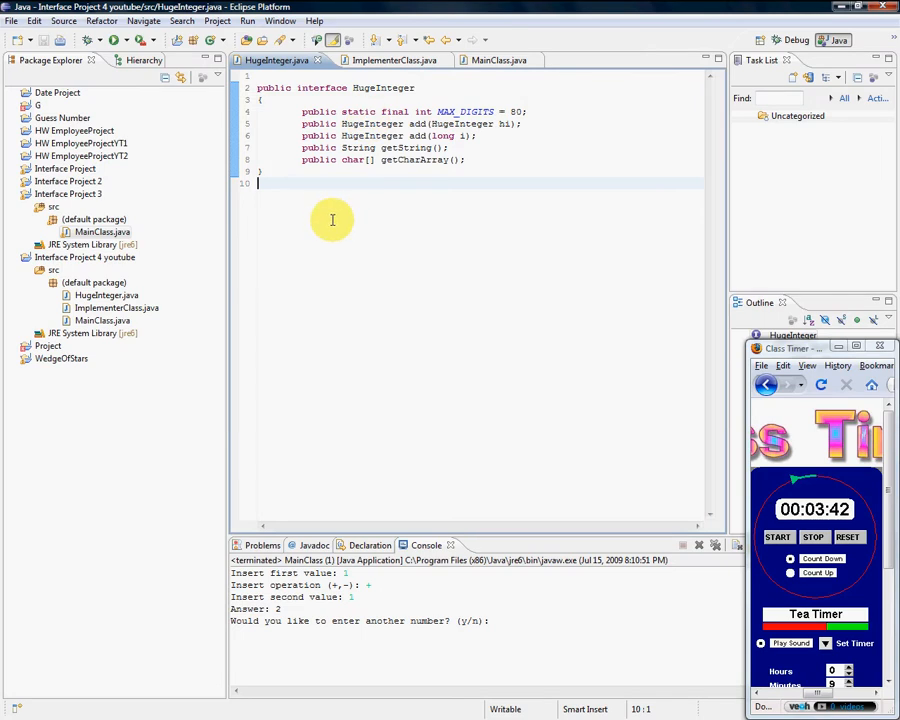
{"action": "mouse_move", "coordinate": [316, 232]}
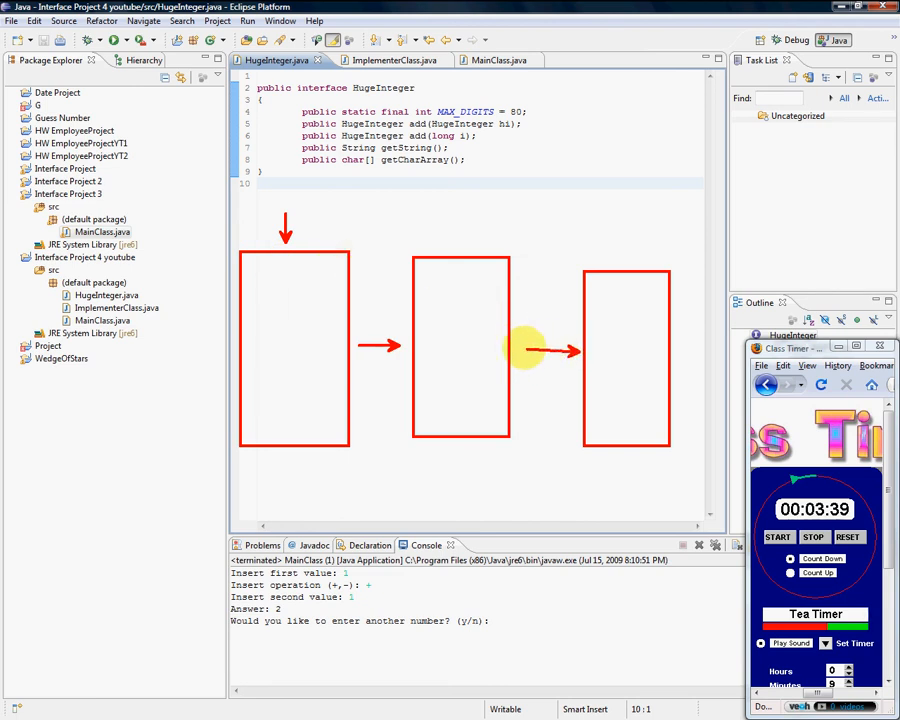
{"action": "mouse_move", "coordinate": [289, 288]}
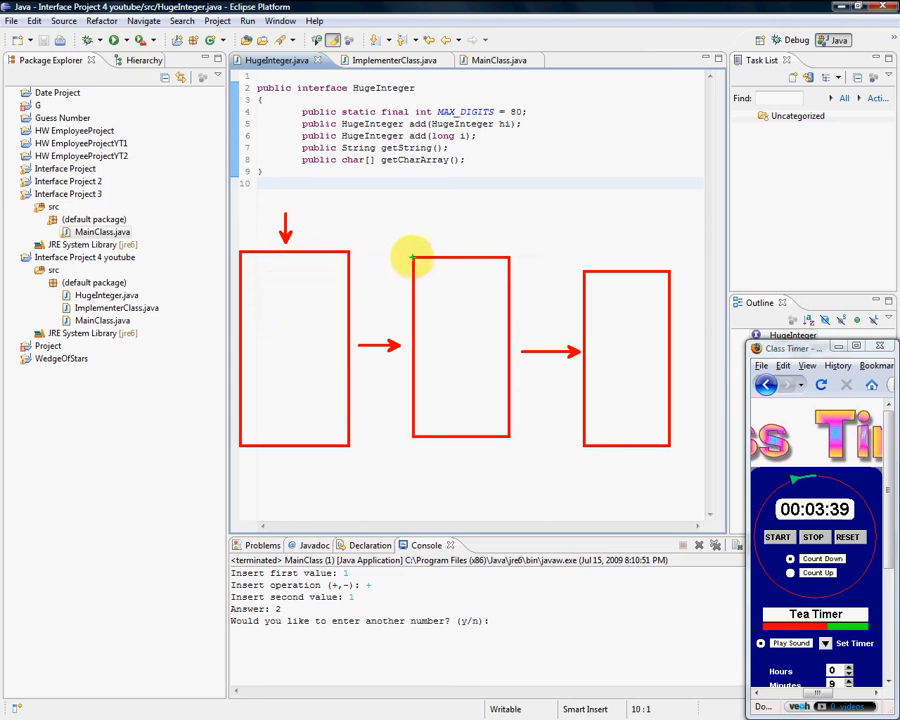
{"action": "mouse_move", "coordinate": [370, 258]}
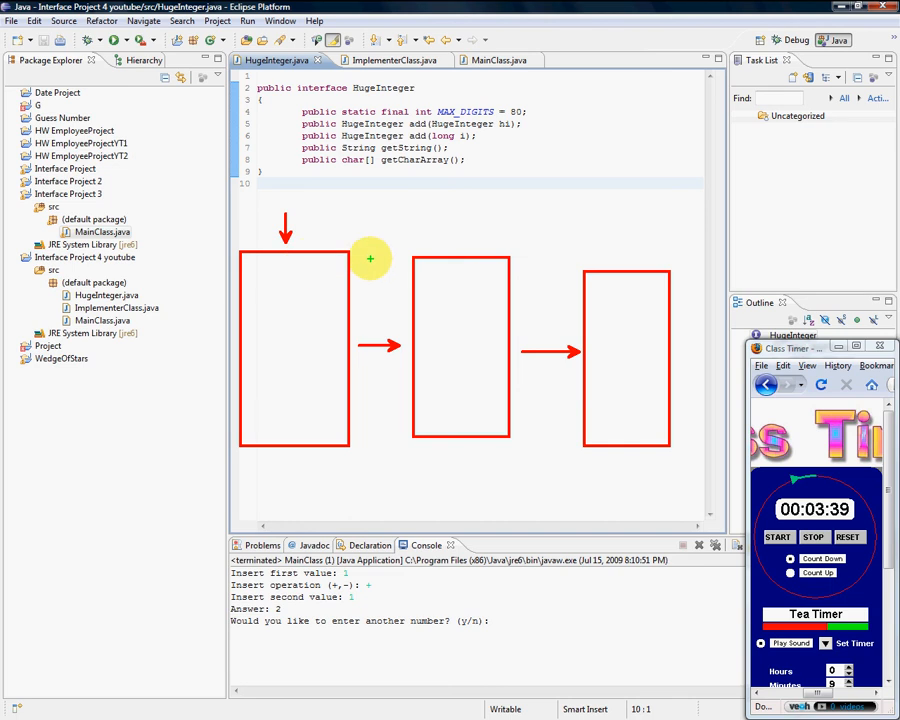
{"action": "mouse_move", "coordinate": [413, 258]}
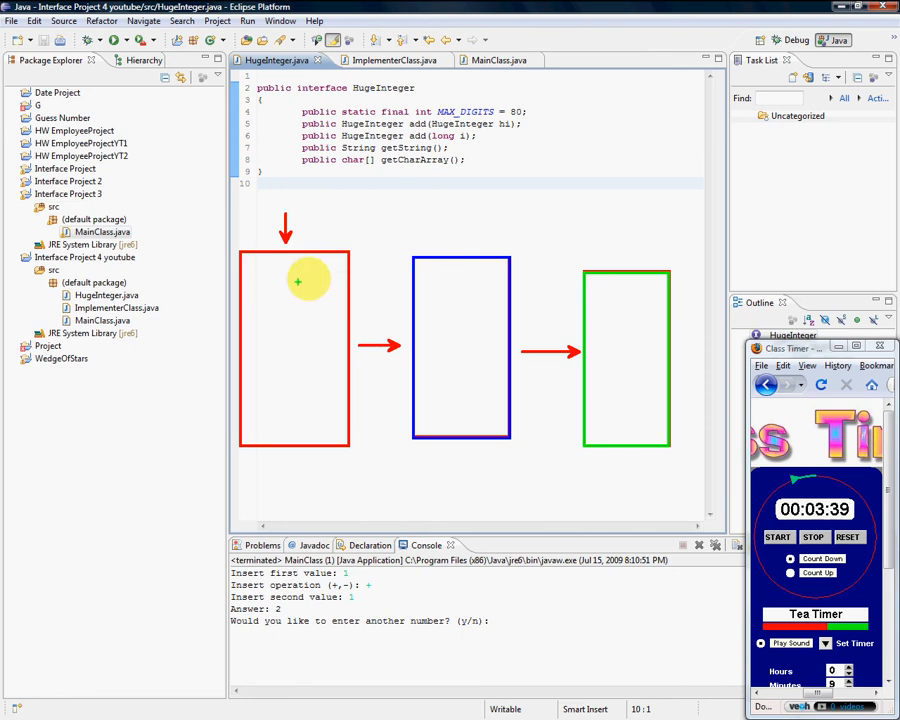
{"action": "left_click", "coordinate": [313, 218]}
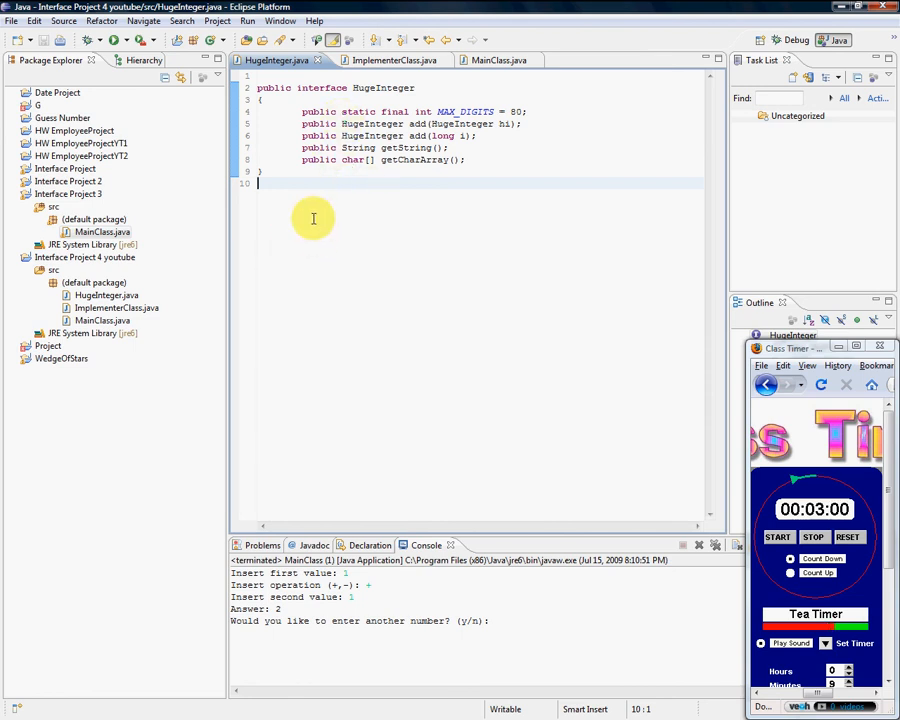
Switch between the ImplementerClass and HugeInteger tabs to compare them.
{"action": "left_click", "coordinate": [385, 60]}
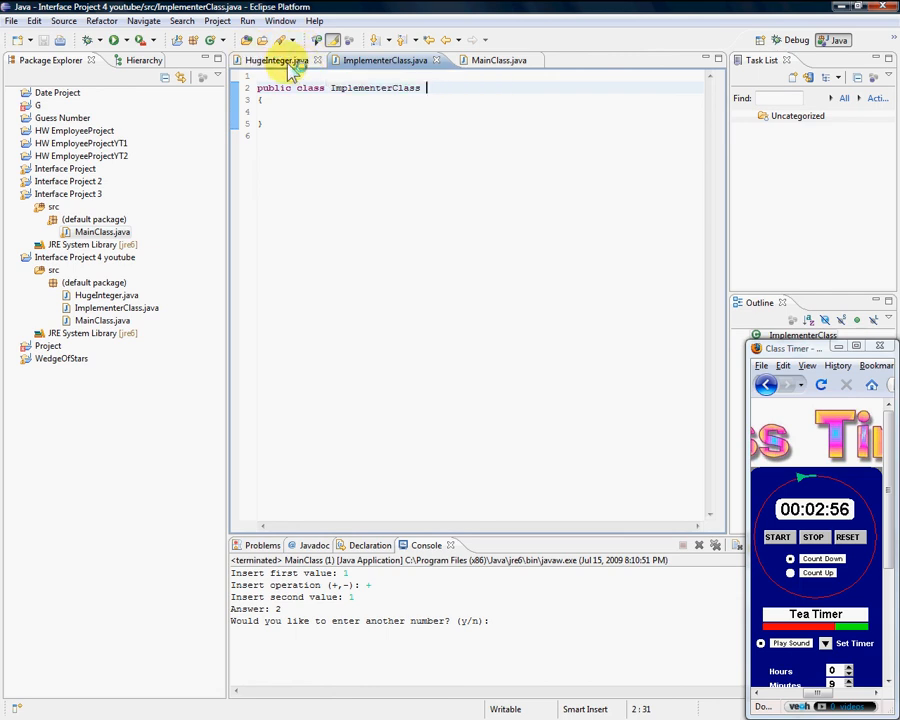
{"action": "left_click", "coordinate": [283, 61]}
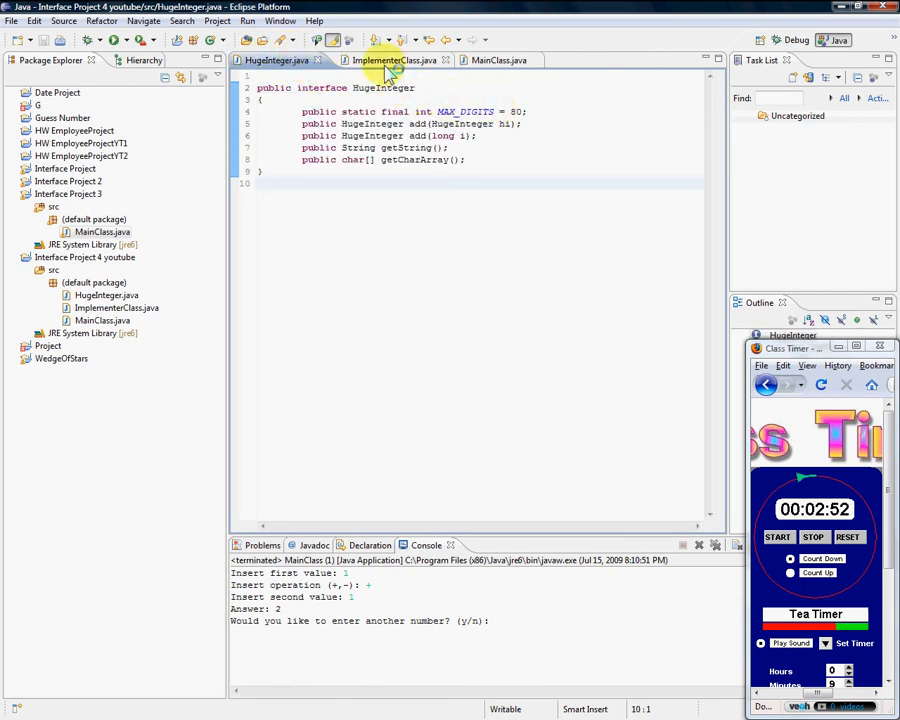
{"action": "left_click", "coordinate": [397, 59]}
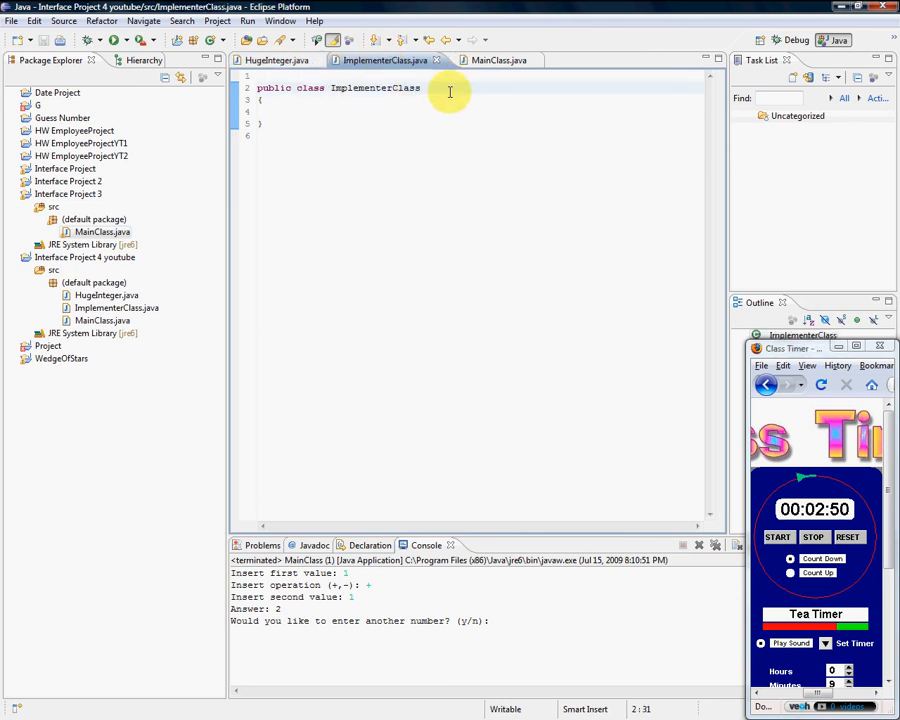
{"action": "left_click", "coordinate": [275, 60]}
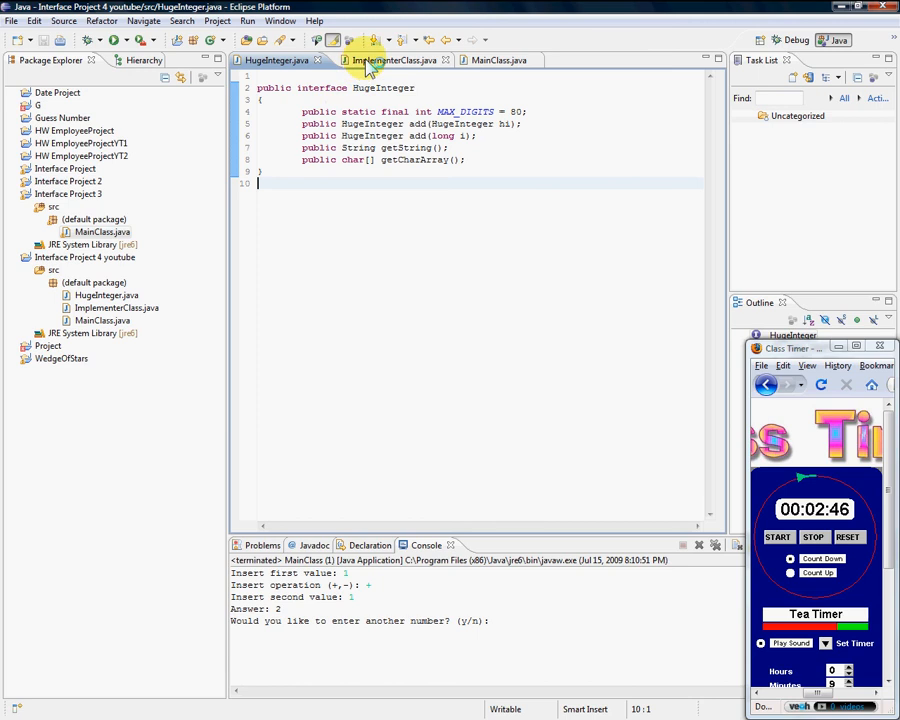
{"action": "left_click", "coordinate": [385, 60]}
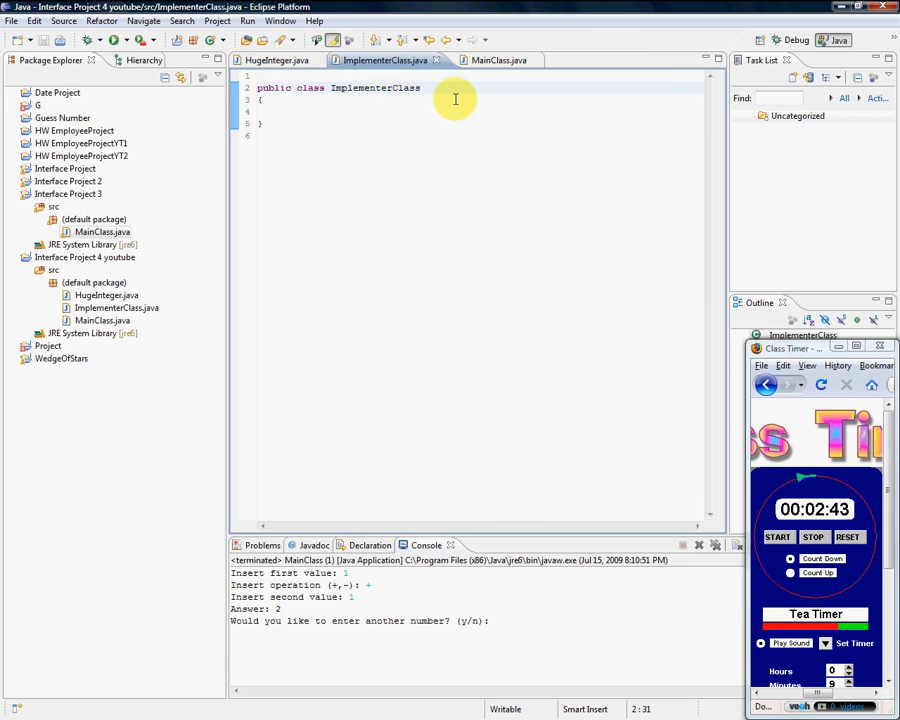
Add 'implements HugeInteger' to ImplementerClass, correcting the keyword's spelling.
{"action": "type", "text": "implement"}
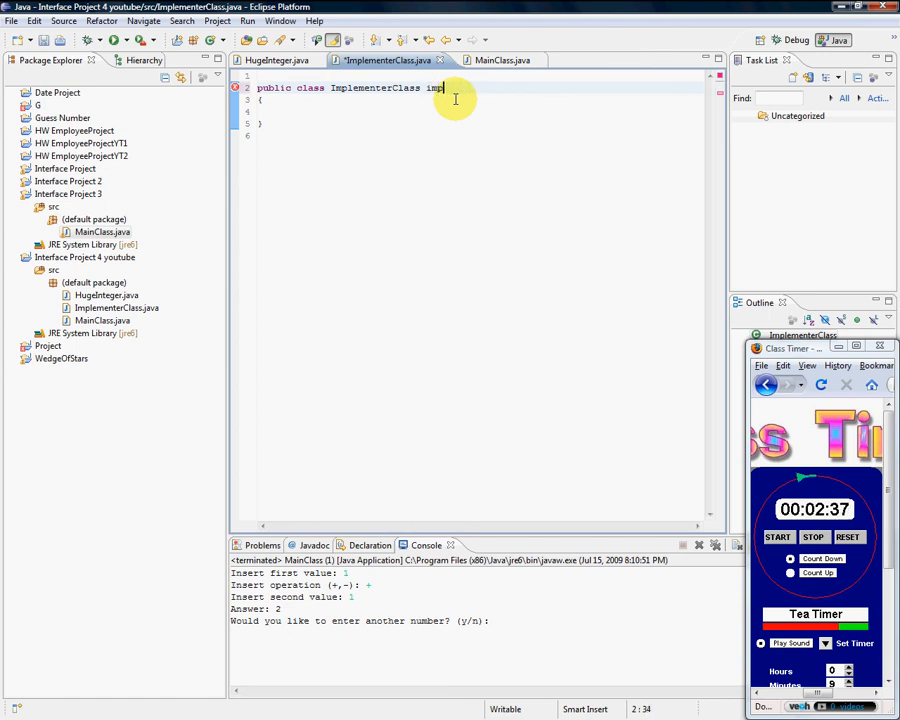
{"action": "type", "text": "lement"}
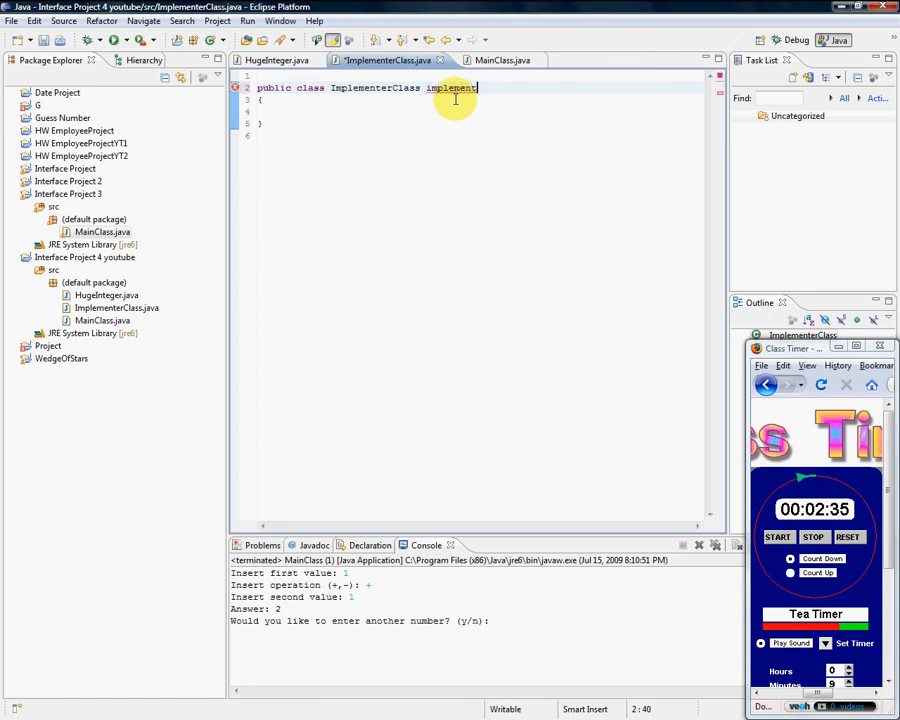
{"action": "type", "text": "HugeInteger"}
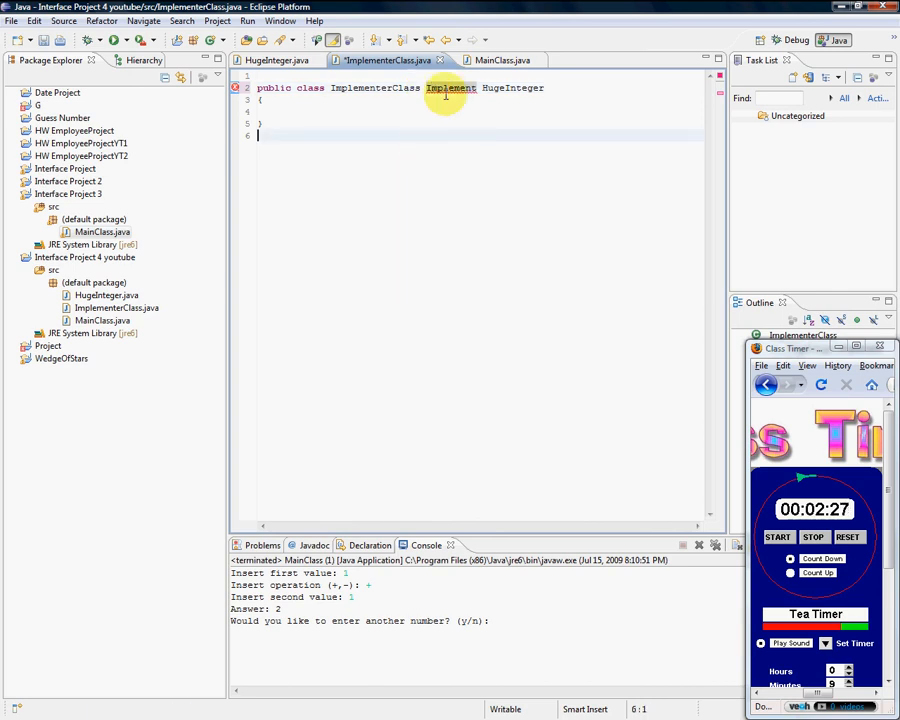
{"action": "double_click", "coordinate": [448, 88]}
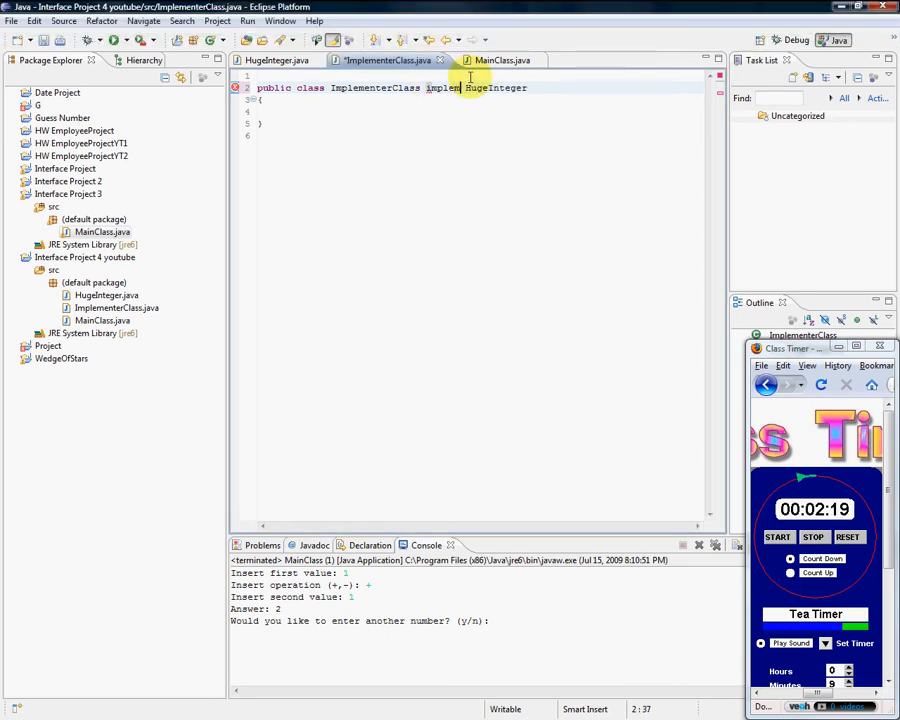
{"action": "type", "text": "ents"}
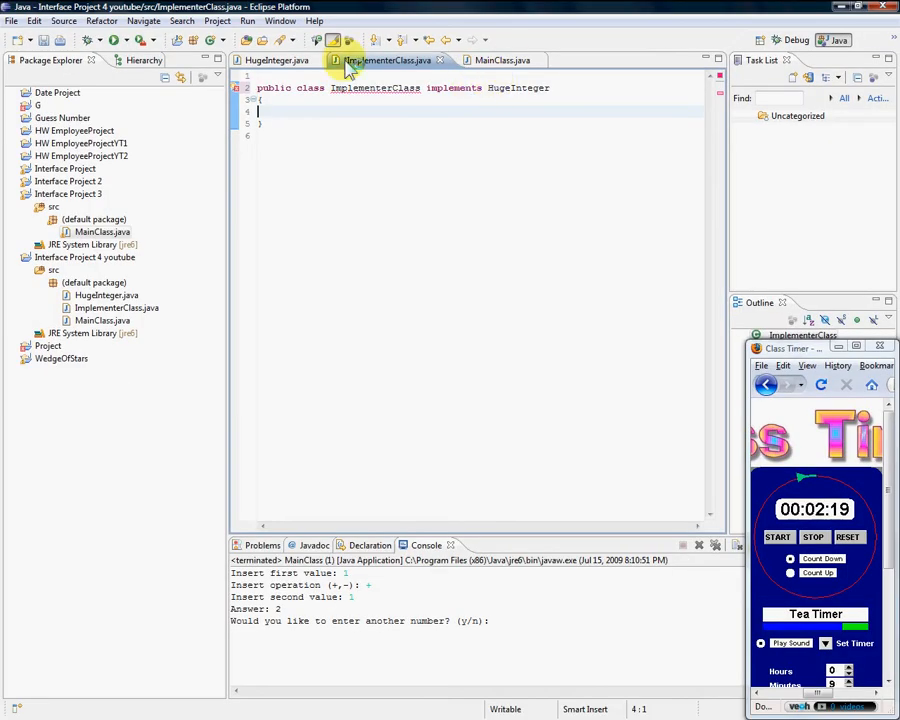
Write ImplementerClass stubs for both add methods, getString and getCharArray, each returning this.
{"action": "left_click", "coordinate": [274, 60]}
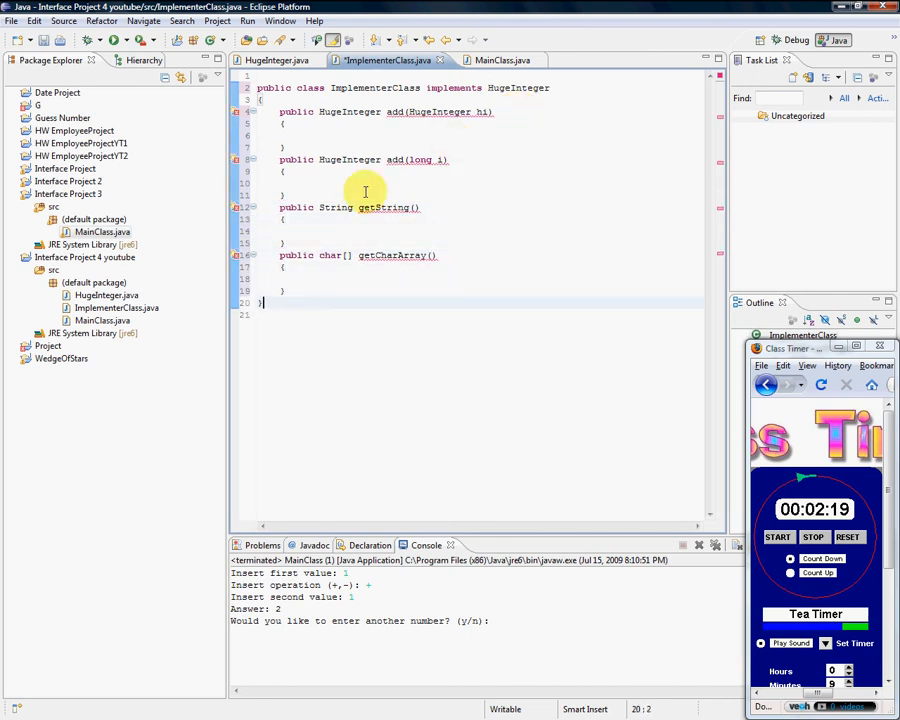
{"action": "double_click", "coordinate": [345, 112]}
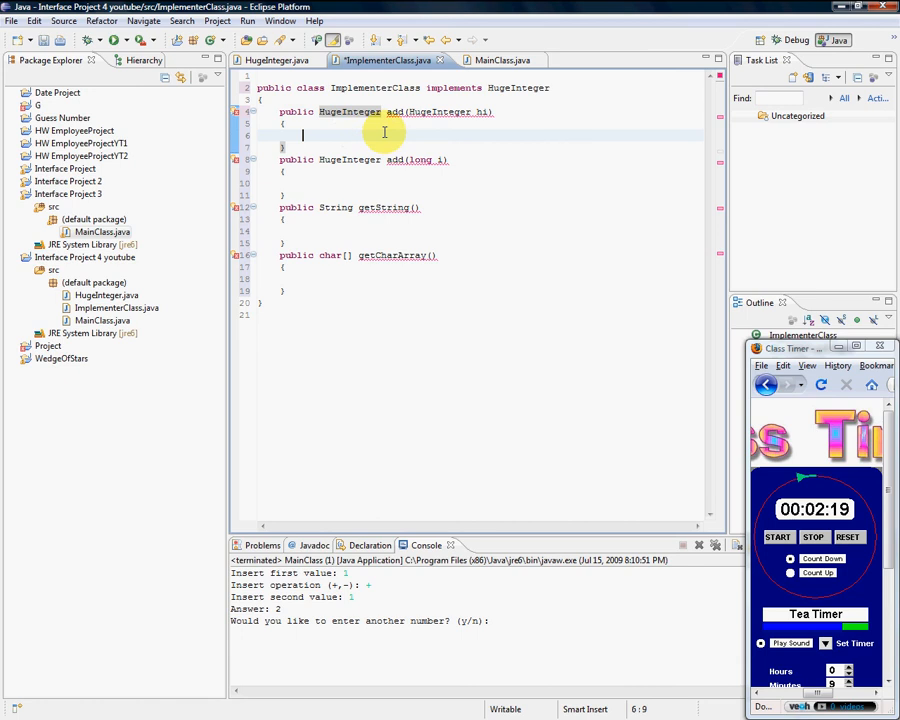
{"action": "type", "text": "return this;"}
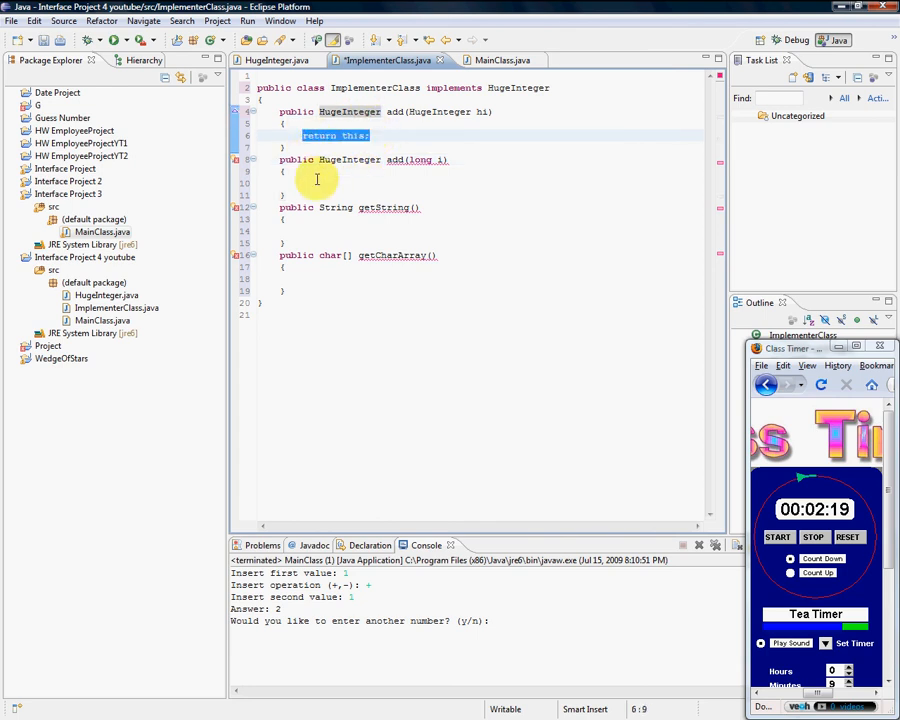
{"action": "type", "text": "return this;"}
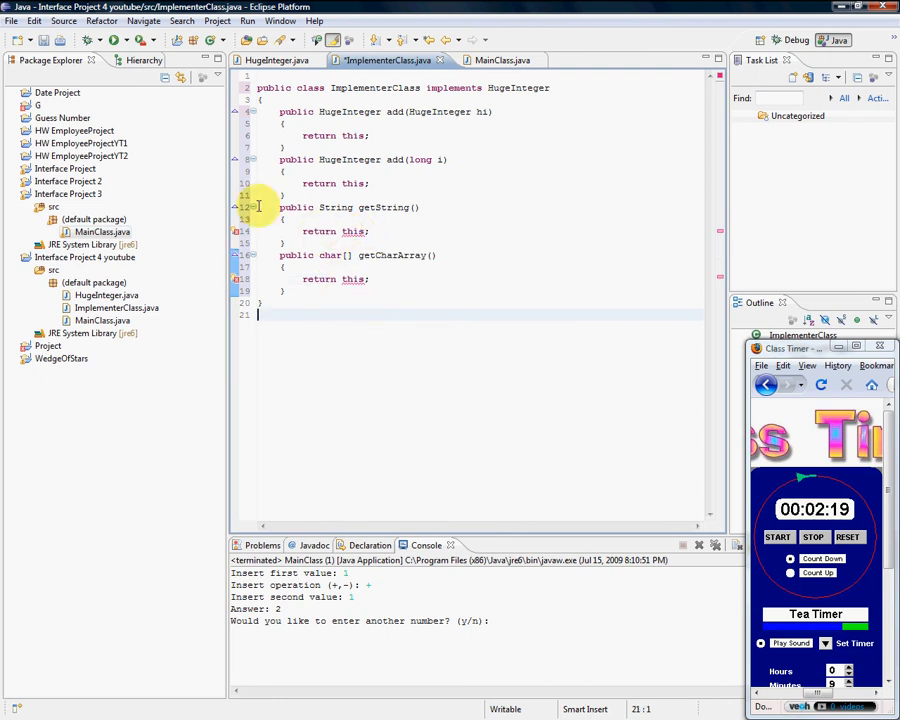
{"action": "double_click", "coordinate": [352, 231]}
{"action": "type", "text": "\"bob\""}
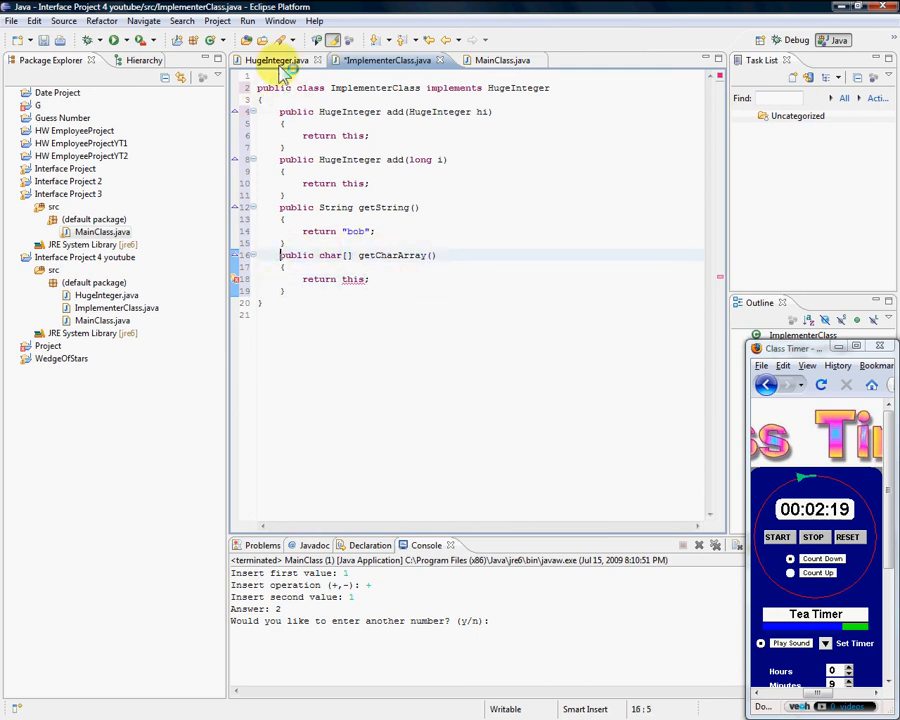
Comment out getCharArray with // in HugeInteger and /* */ in ImplementerClass.
{"action": "left_click", "coordinate": [280, 60]}
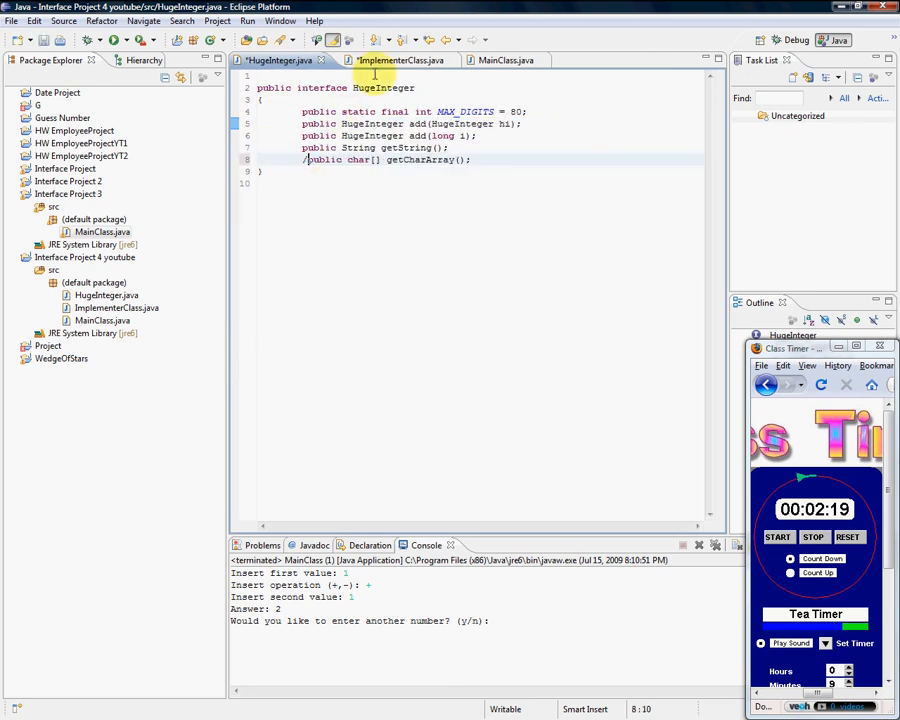
{"action": "left_click", "coordinate": [380, 60]}
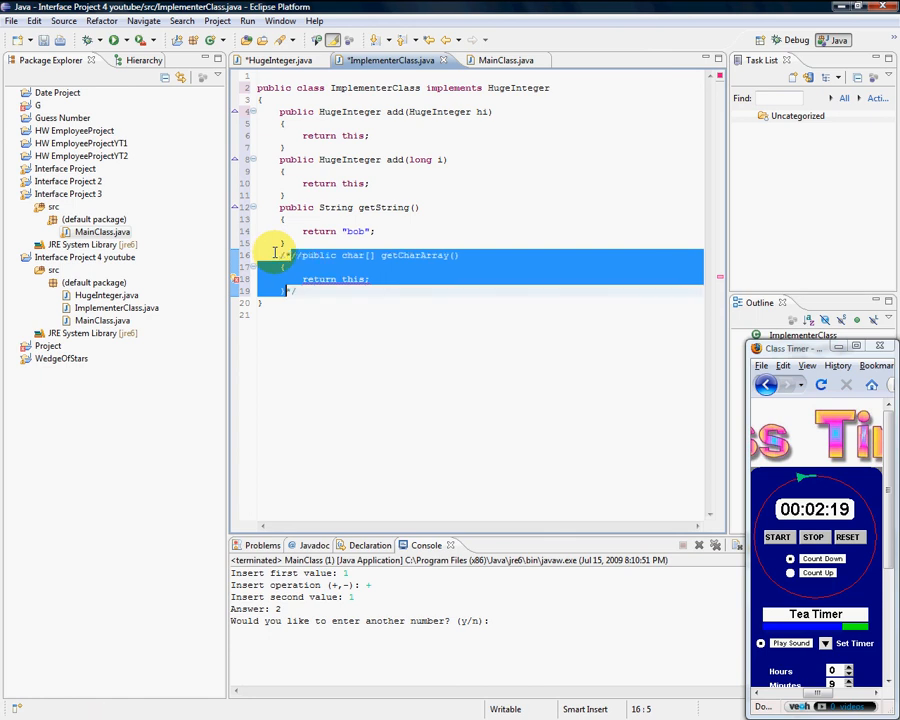
{"action": "left_click", "coordinate": [410, 224]}
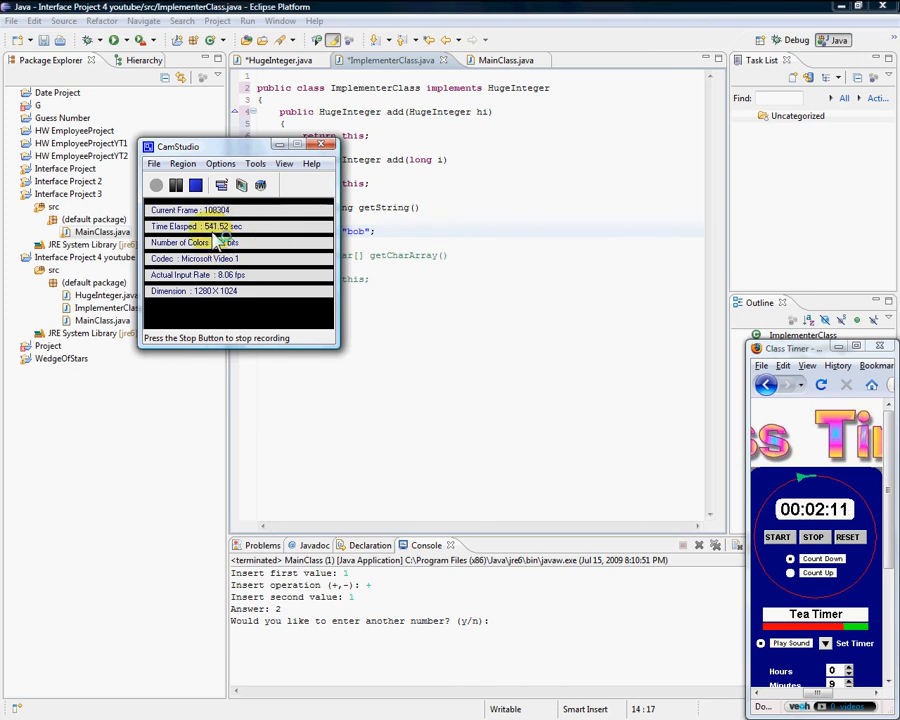
Move the CamStudio recorder window off the code and stop the recording.
{"action": "left_click_drag", "start_coordinate": [178, 146], "coordinate": [641, 244]}
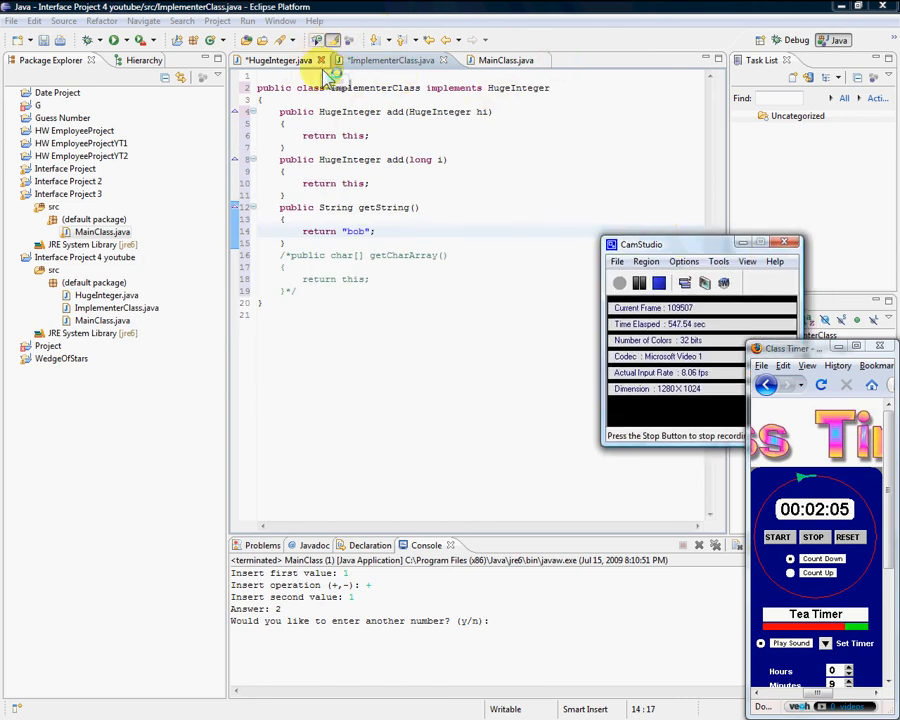
{"action": "mouse_move", "coordinate": [333, 96]}
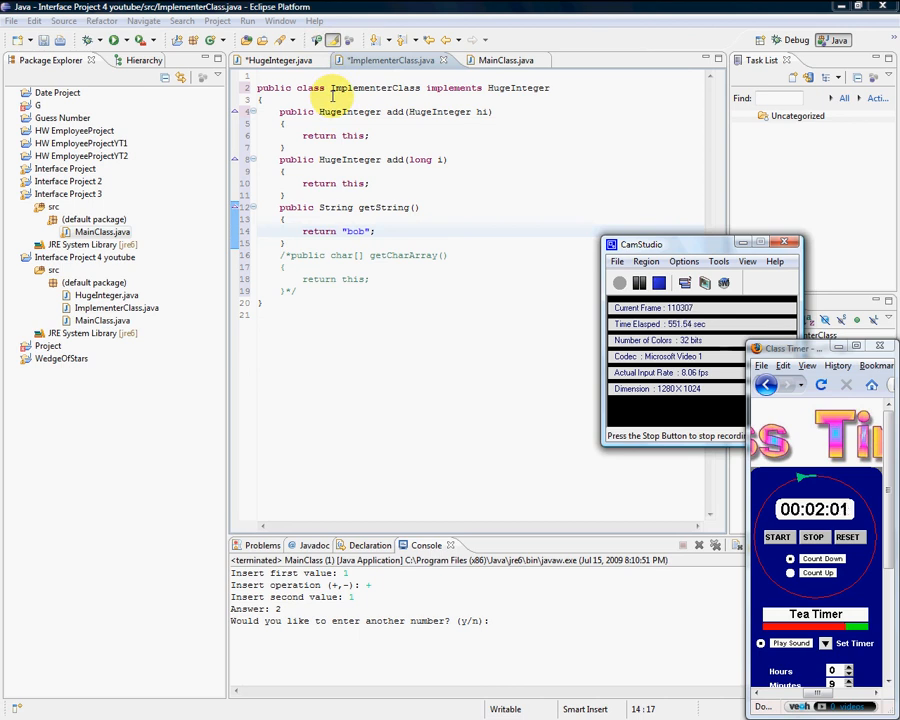
{"action": "left_click", "coordinate": [660, 283]}
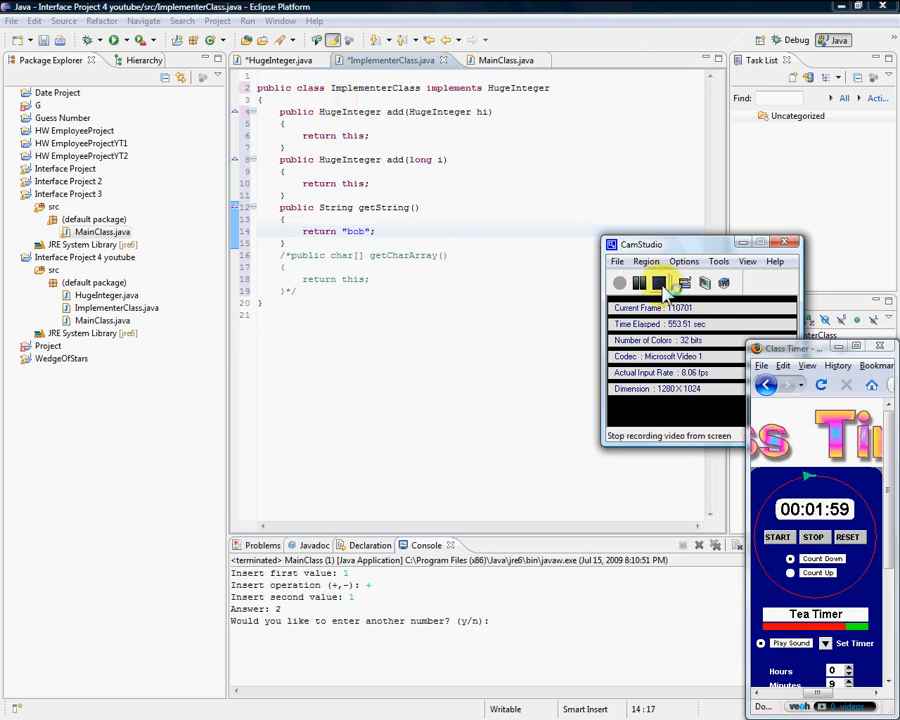